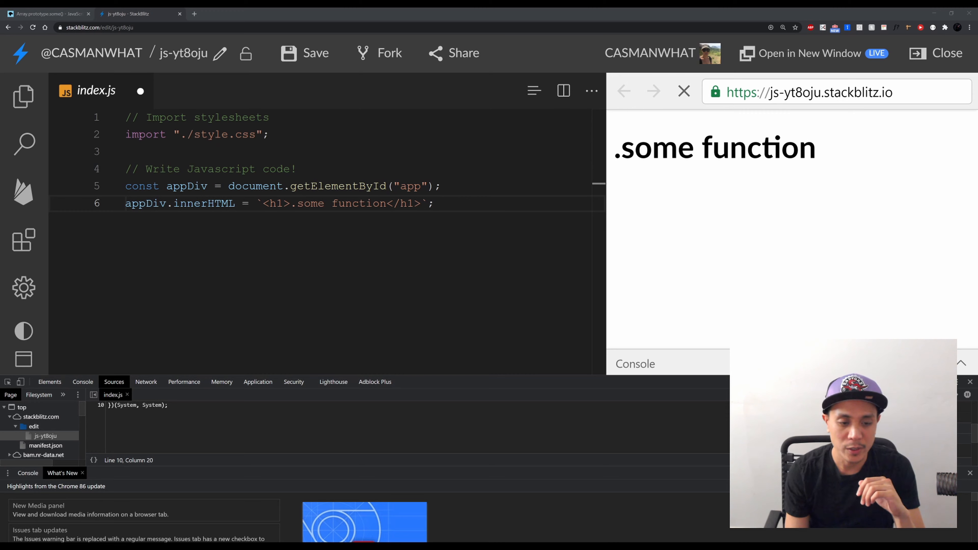
Review the MDN Array.prototype.some() page, its even-number demo, syntax and parameters
click(46, 14)
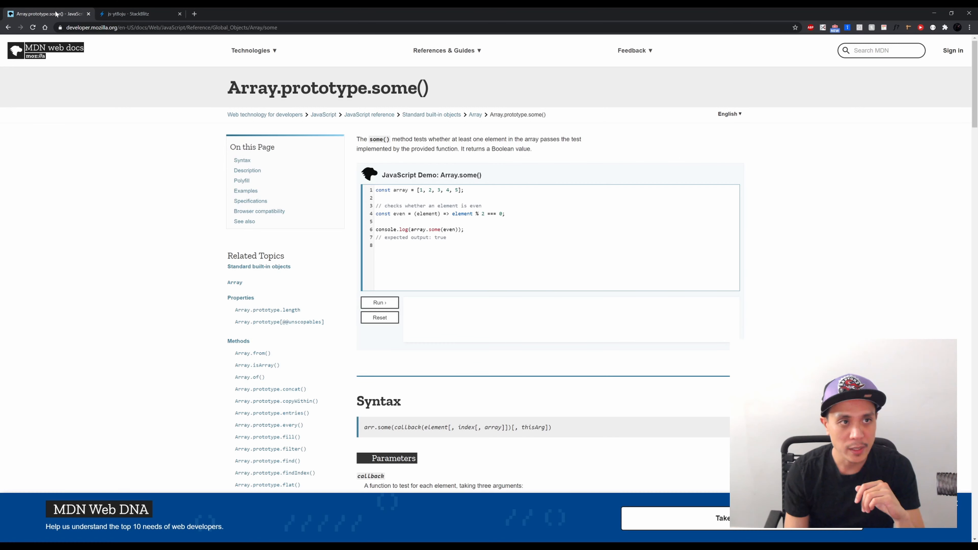
mouse_move(481, 167)
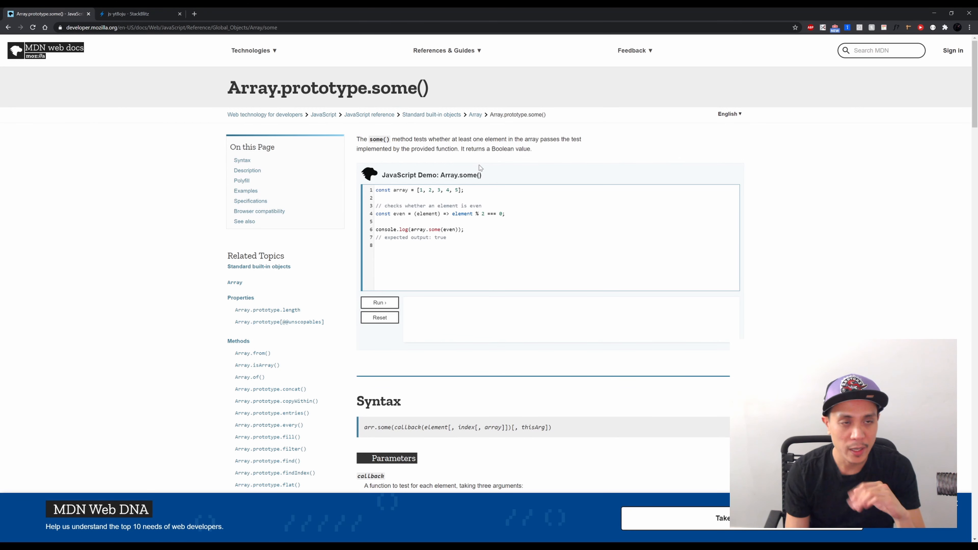
mouse_move(539, 178)
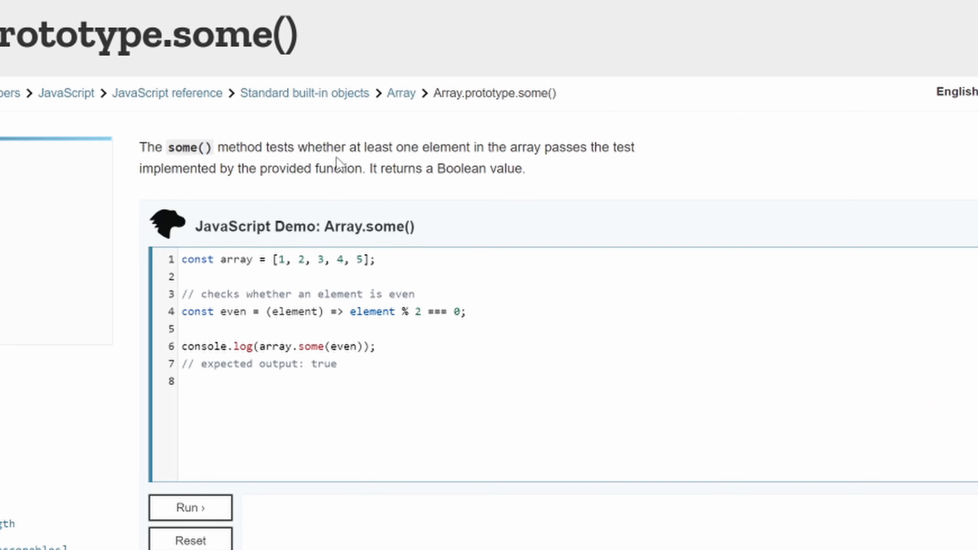
mouse_move(404, 152)
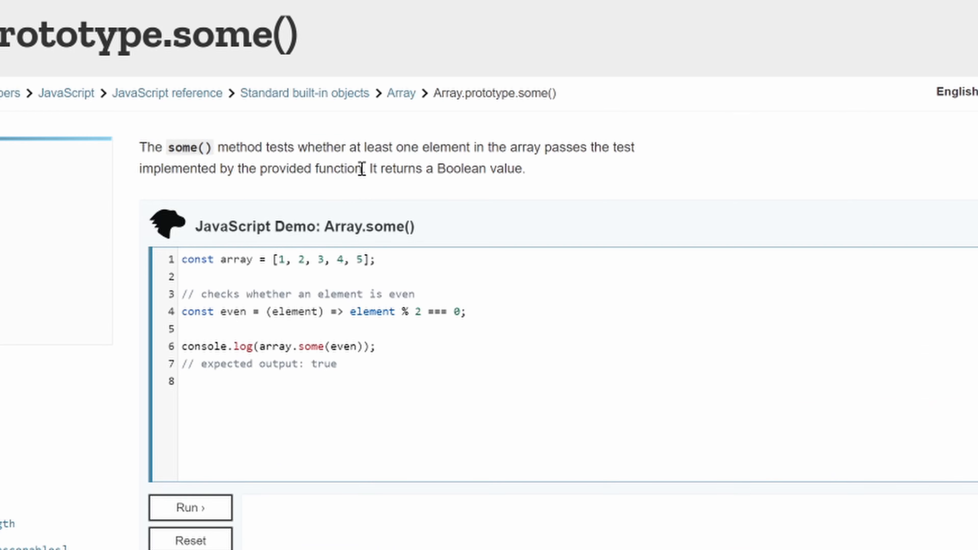
mouse_move(544, 191)
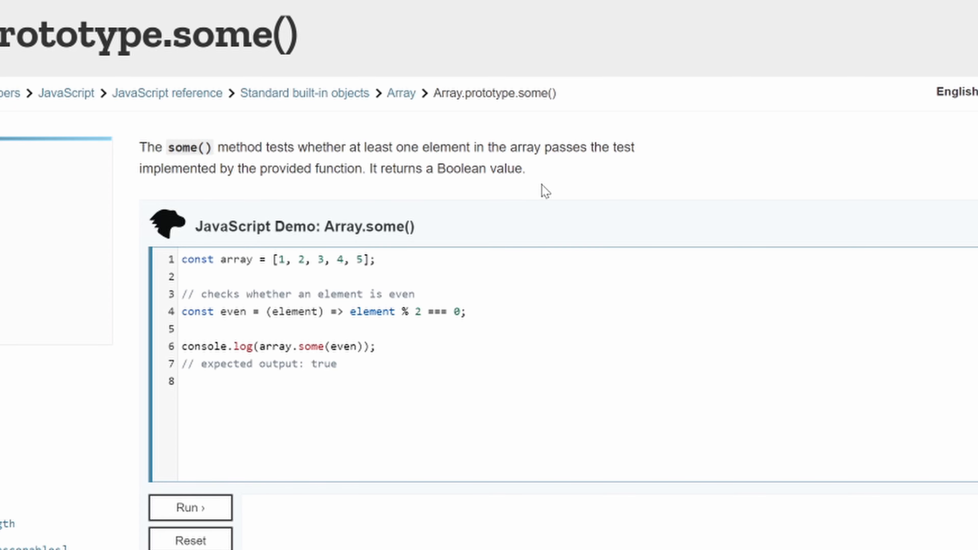
scroll(up, 3)
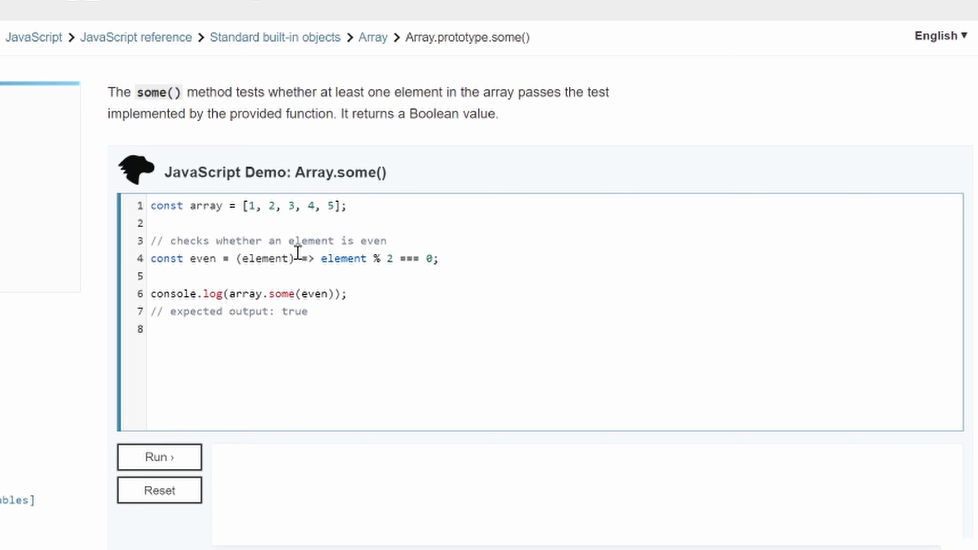
mouse_move(357, 238)
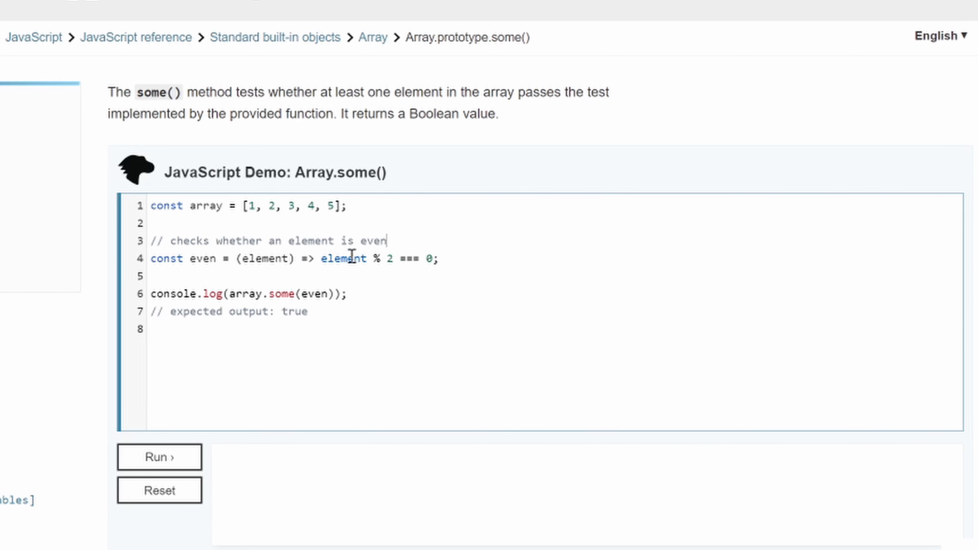
mouse_move(381, 269)
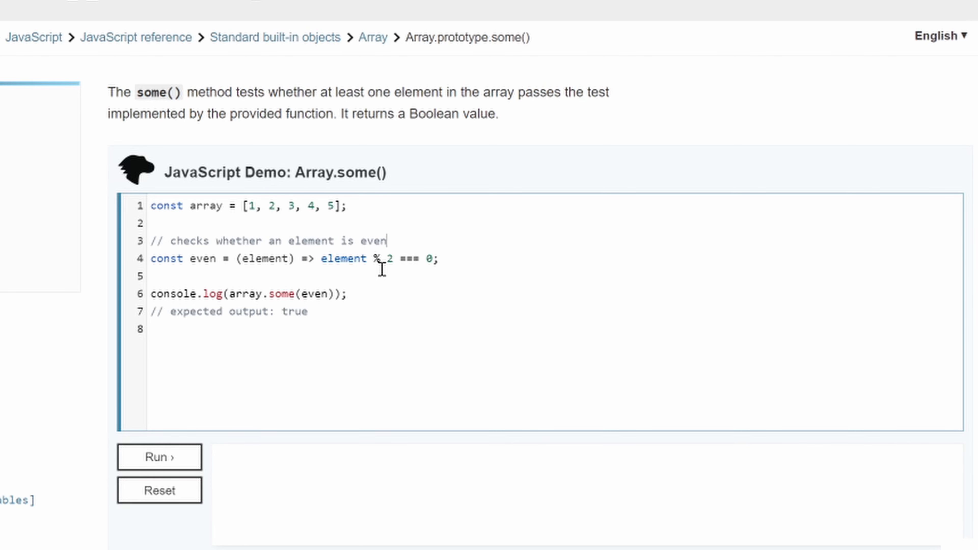
mouse_move(202, 254)
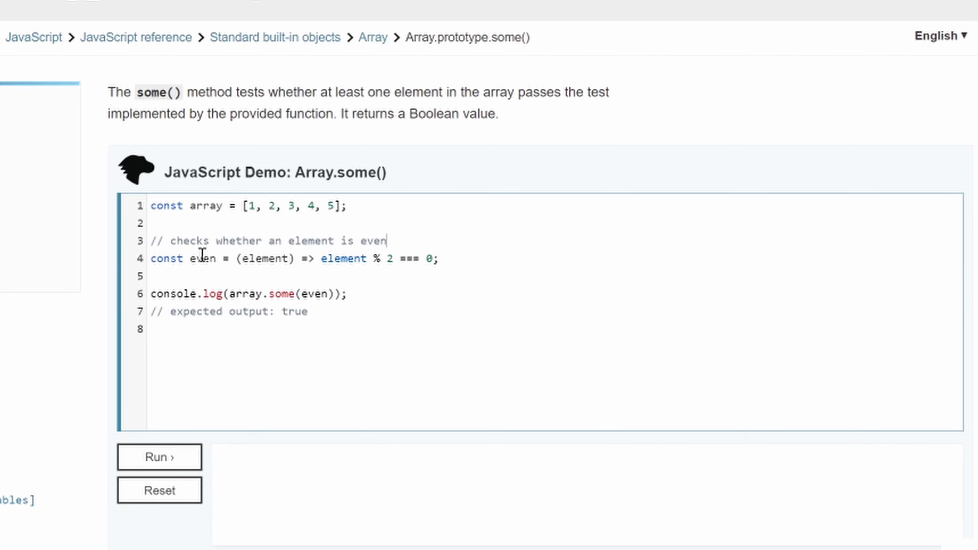
mouse_move(203, 225)
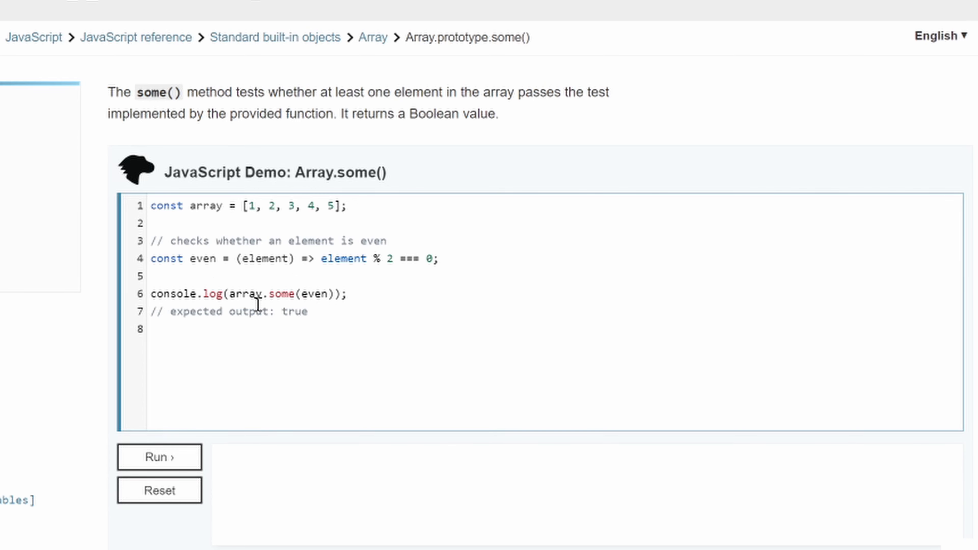
mouse_move(178, 297)
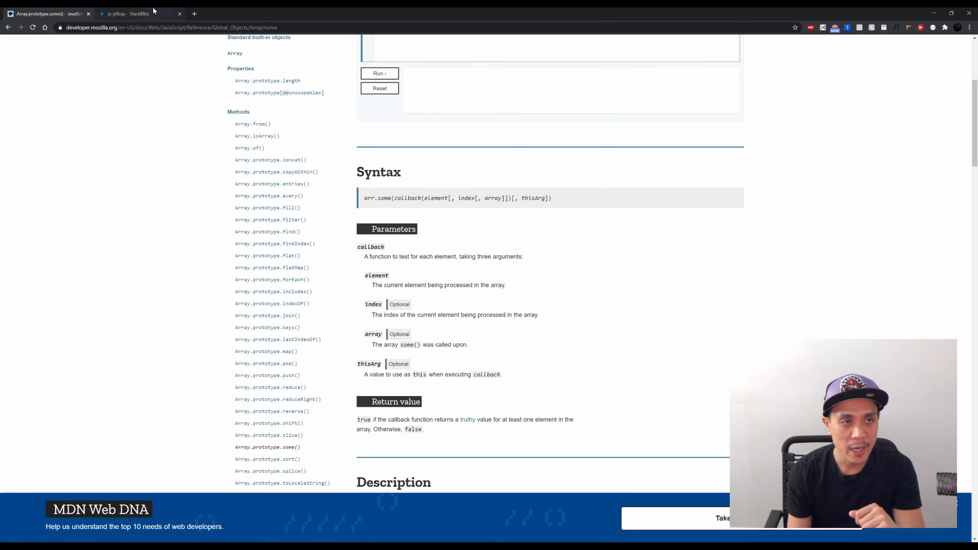
Start a userArr array of objects with a "username" key in index.js
click(128, 13)
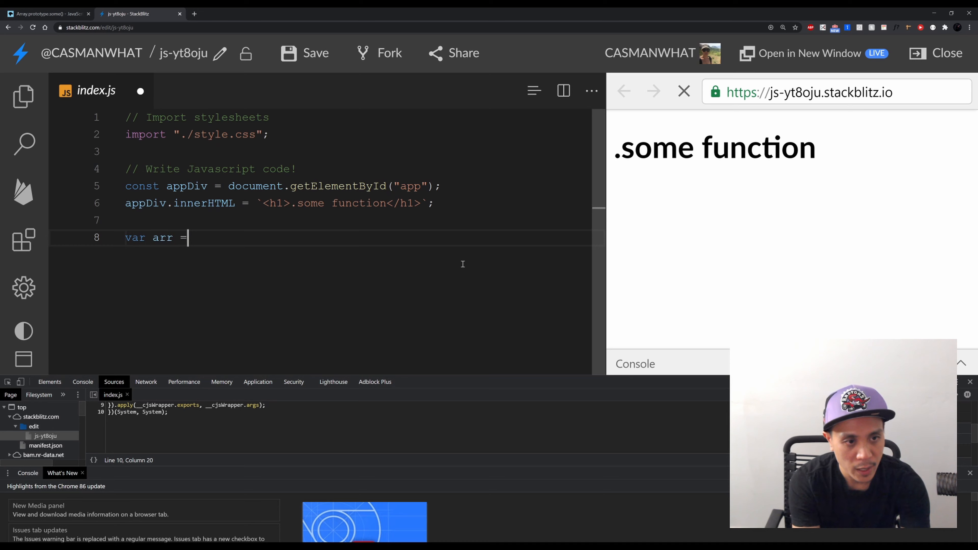
text(u)
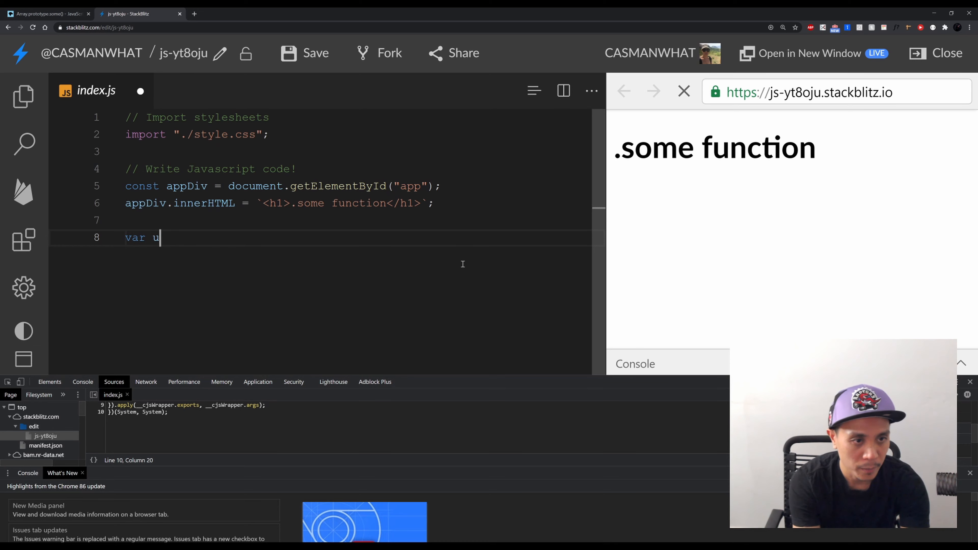
text(serArr =)
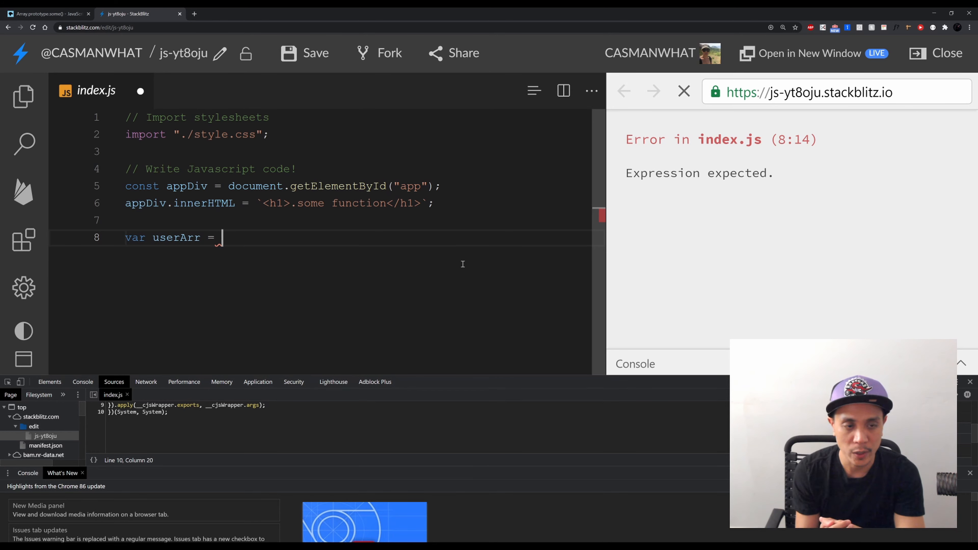
text([)
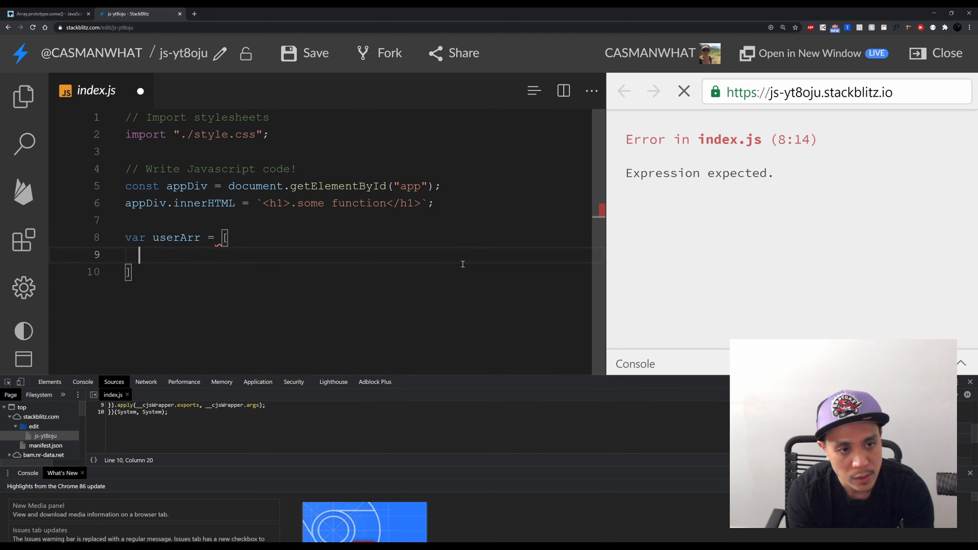
text({)
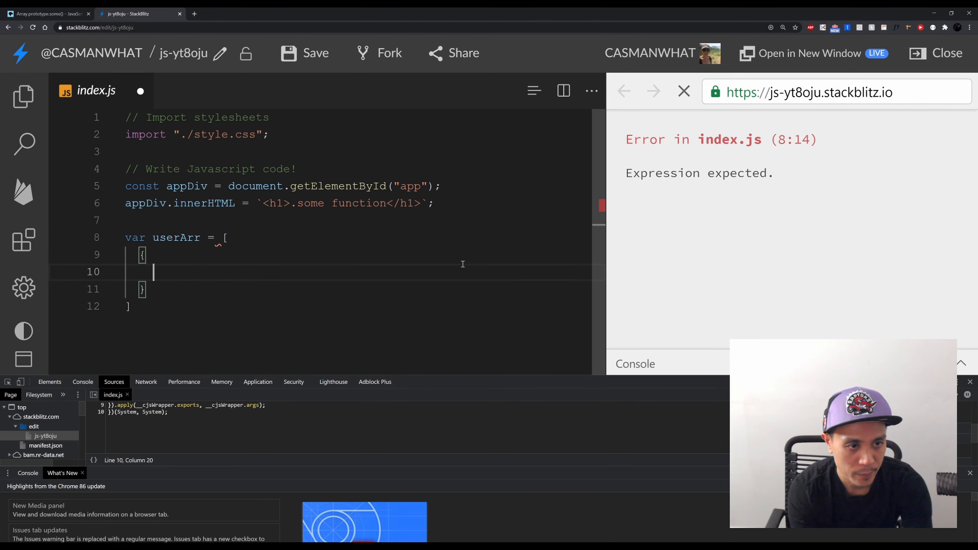
text("usern)
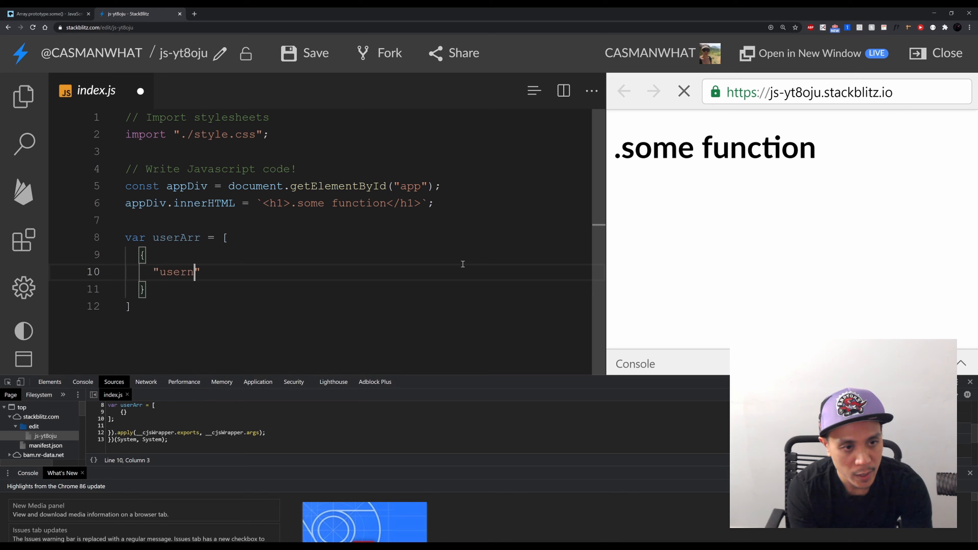
text(ame":")
click(357, 288)
text(,)
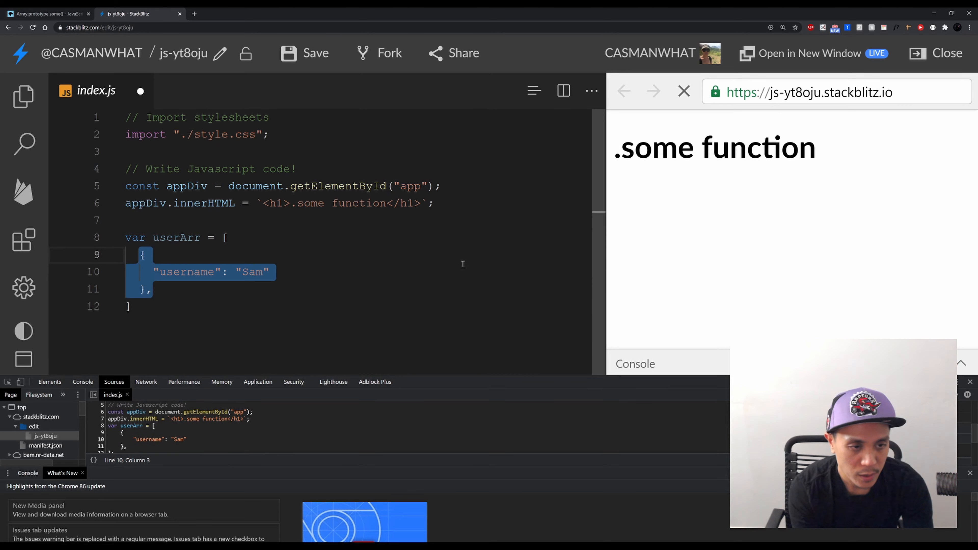
Fill the remaining usernames with Method man, Jay and Bob, replacing the duplicate Sam
click(135, 288)
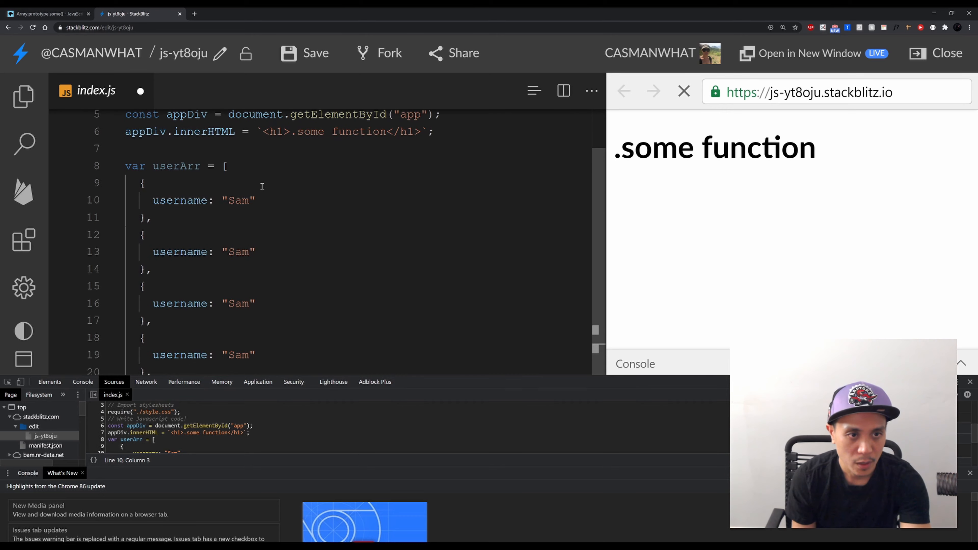
double_click(239, 251)
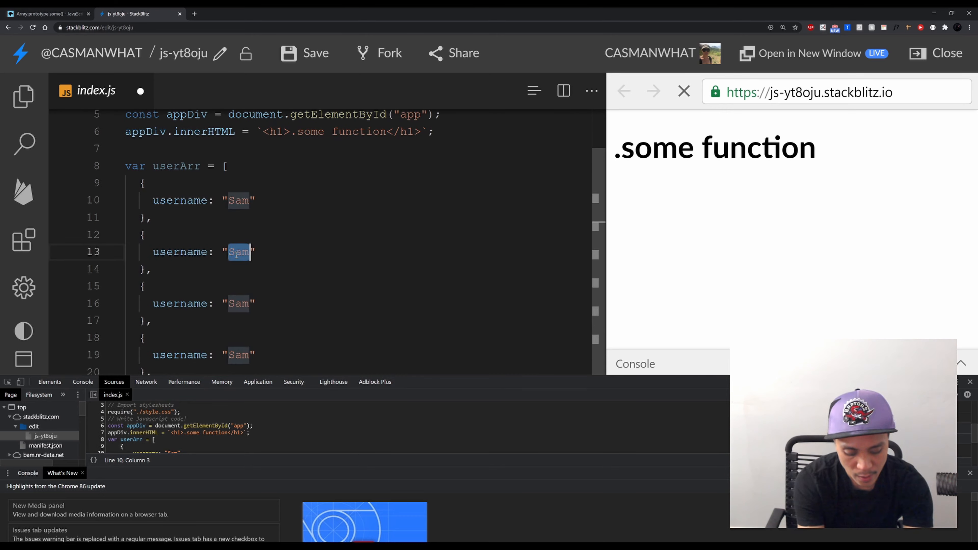
text(Method man)
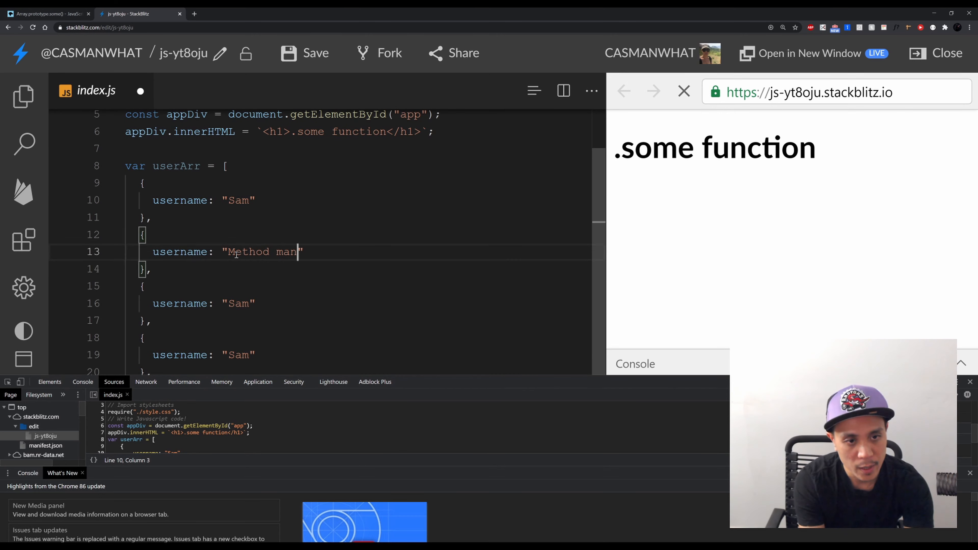
text(Jay-Z)
click(357, 355)
text(Marilyn Manson)
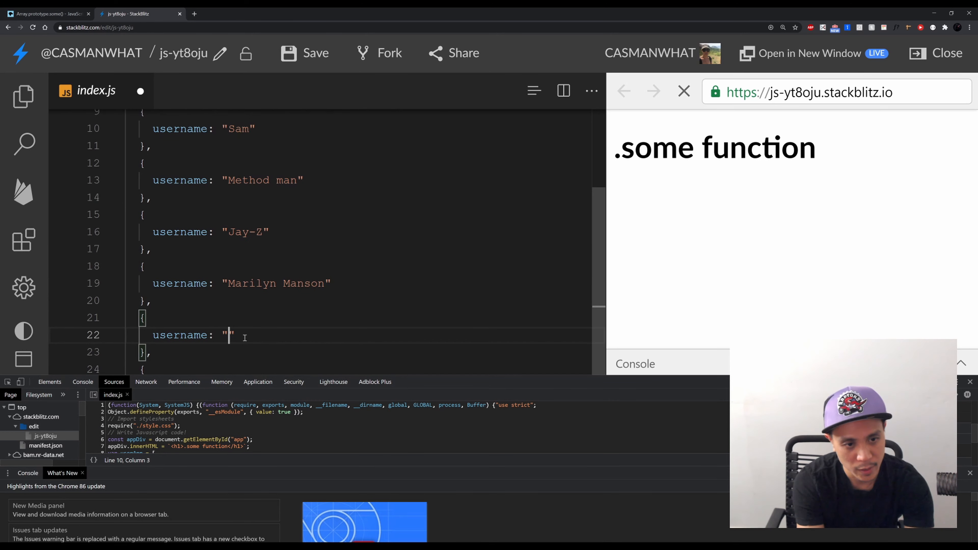
text(Bob)
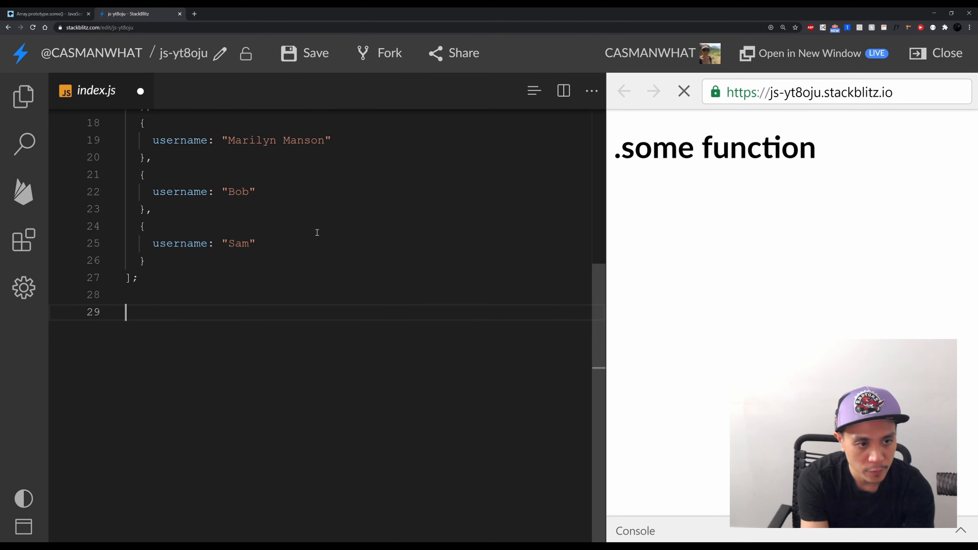
Define const userExists = userArr.some(user => user.username == "Bob") followed by a debugger statement
text(const user)
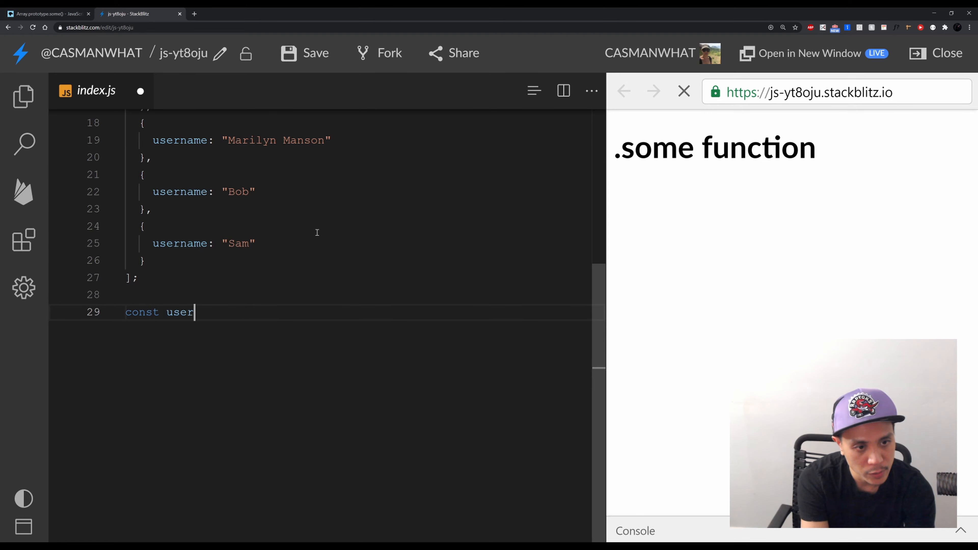
text(E)
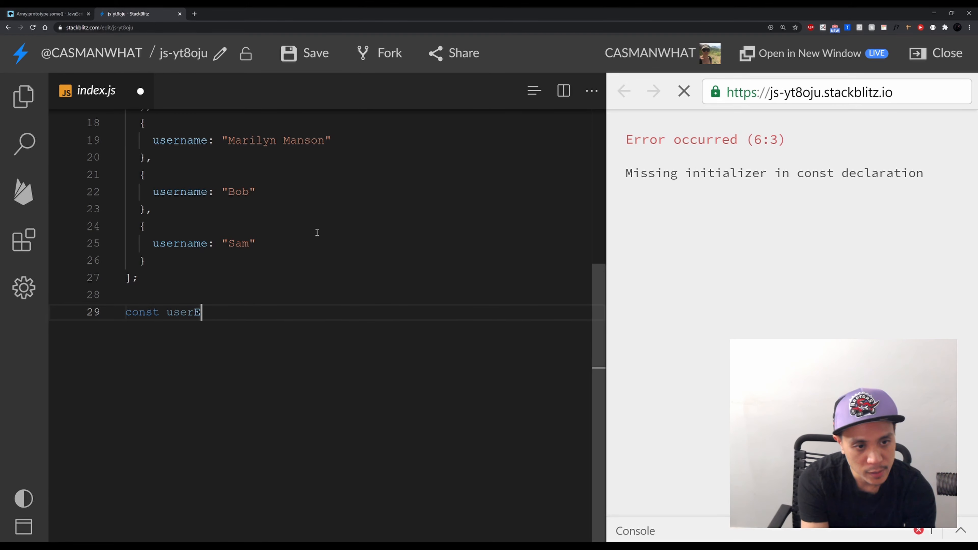
text(xists = u)
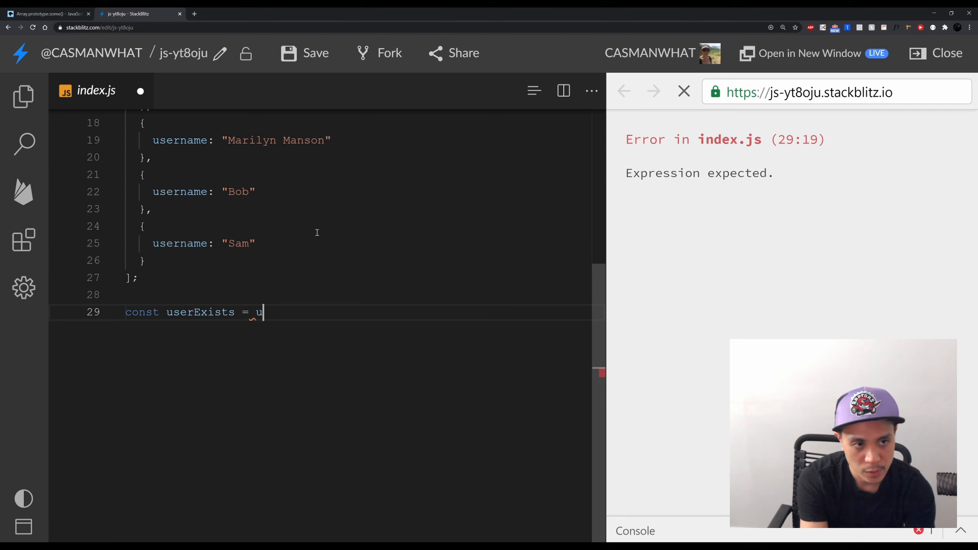
text(serArr/)
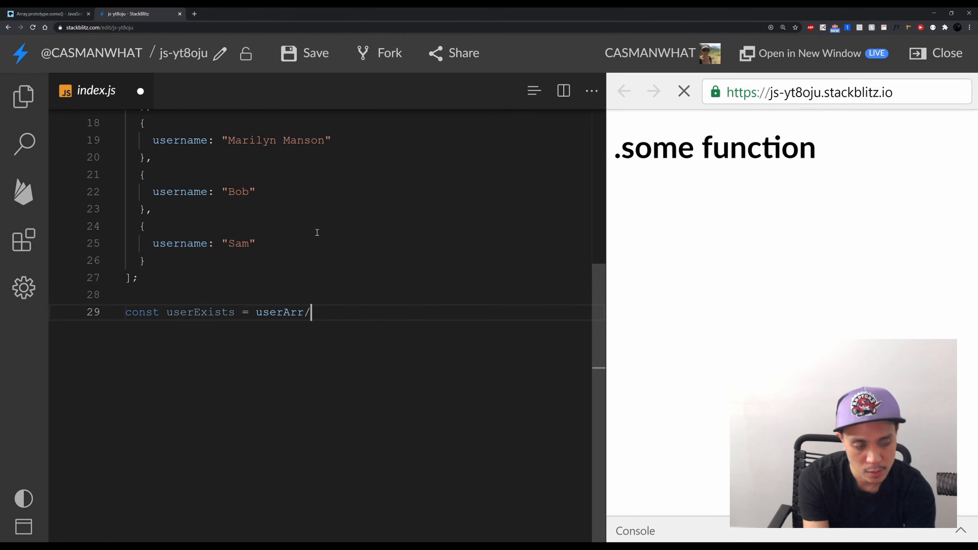
text(.some()
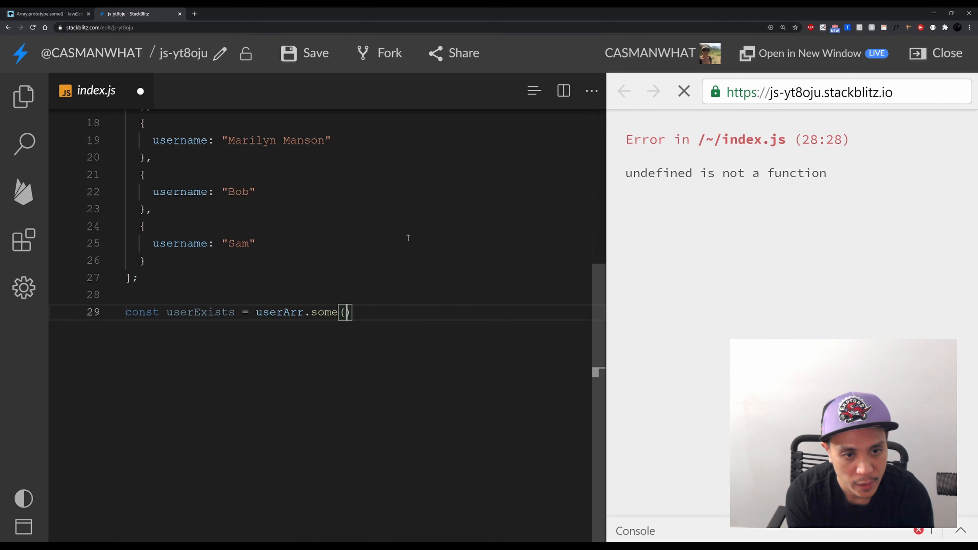
text((user)=?)
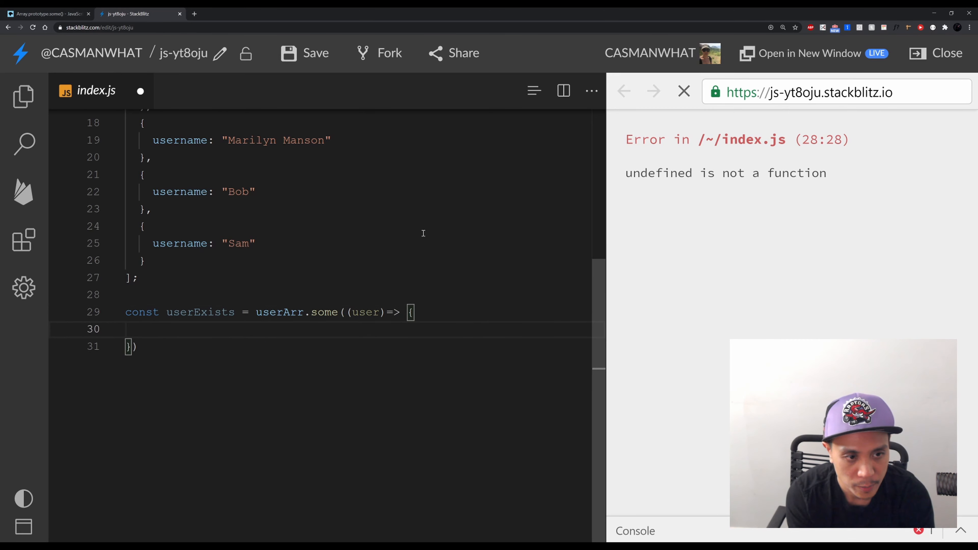
text(debugger;)
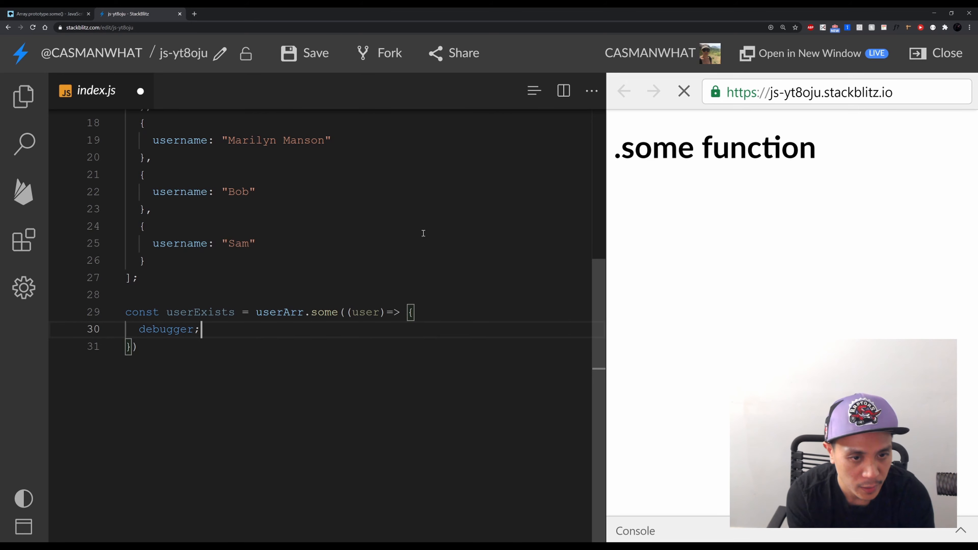
key(enter)
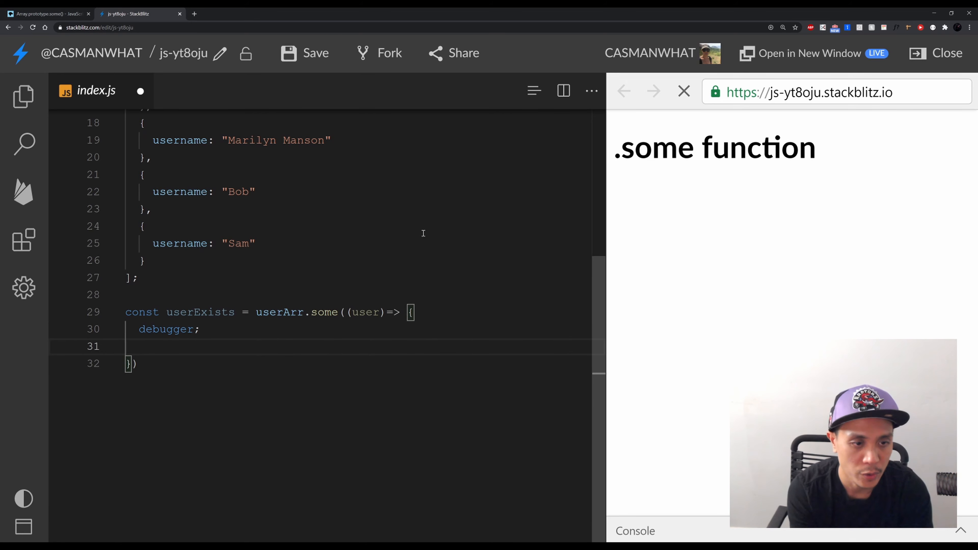
text(r)
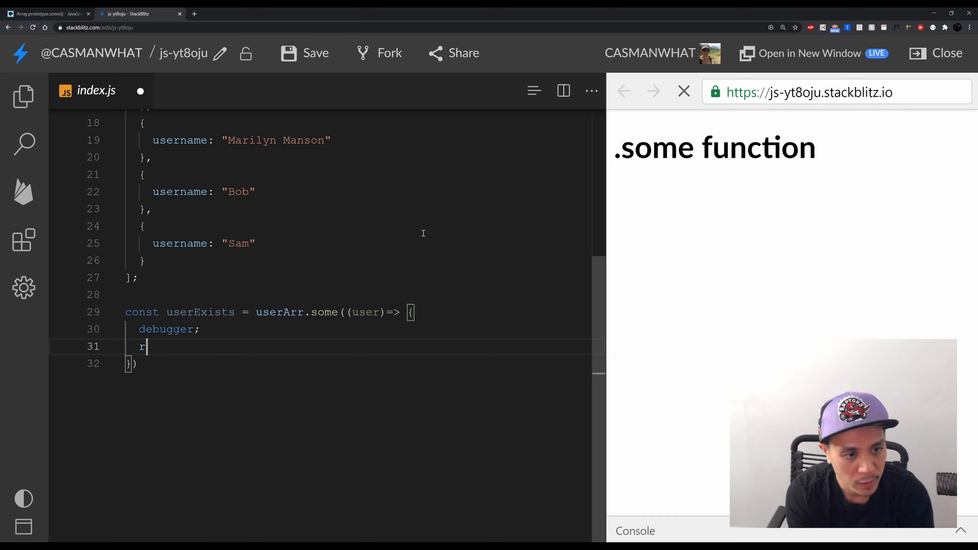
text(eturn user.username == 'Bob';)
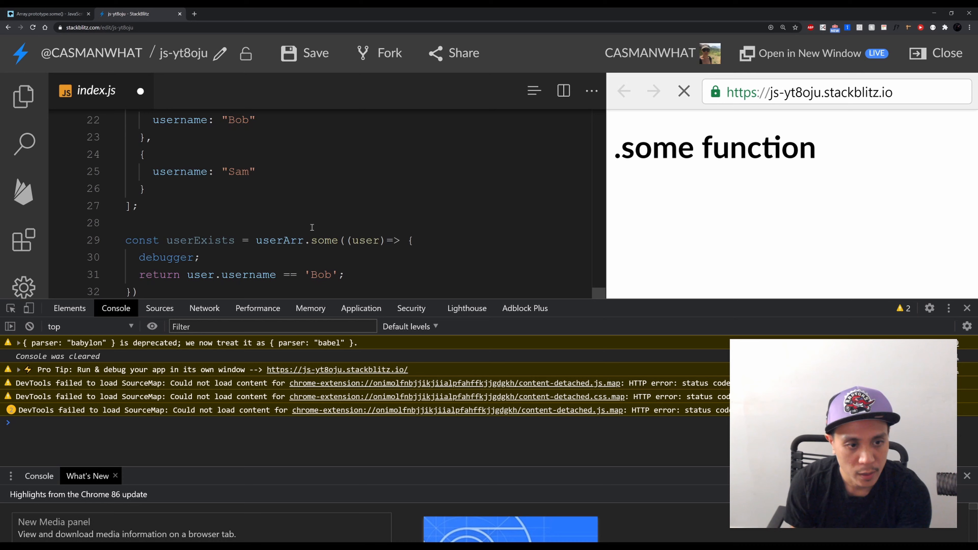
Step through the debugger pauses in DevTools until the check reaches Bob
click(159, 308)
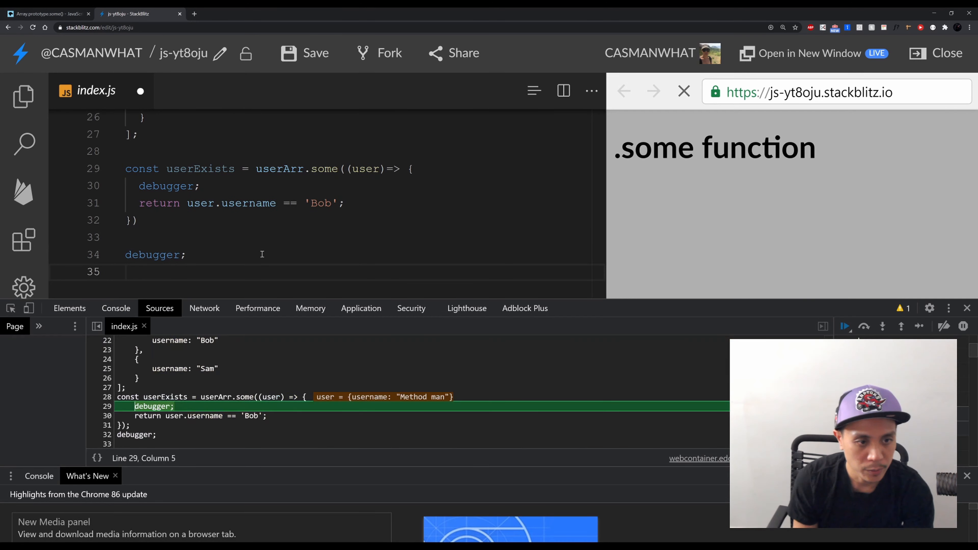
mouse_move(271, 396)
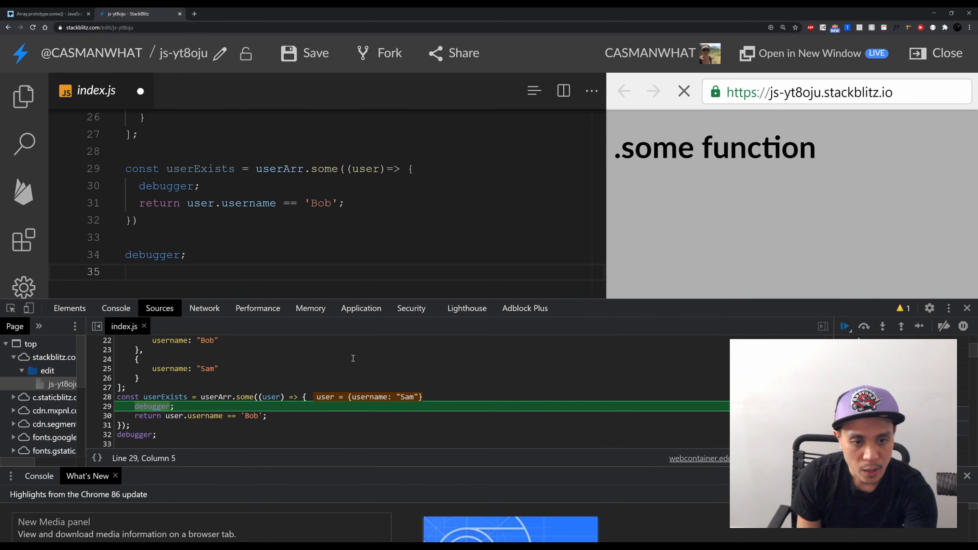
mouse_move(270, 397)
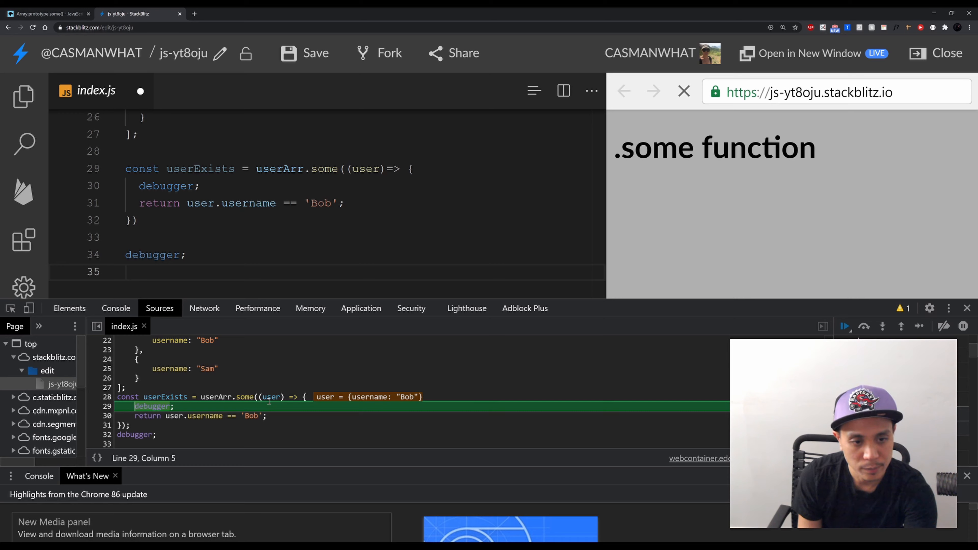
click(844, 326)
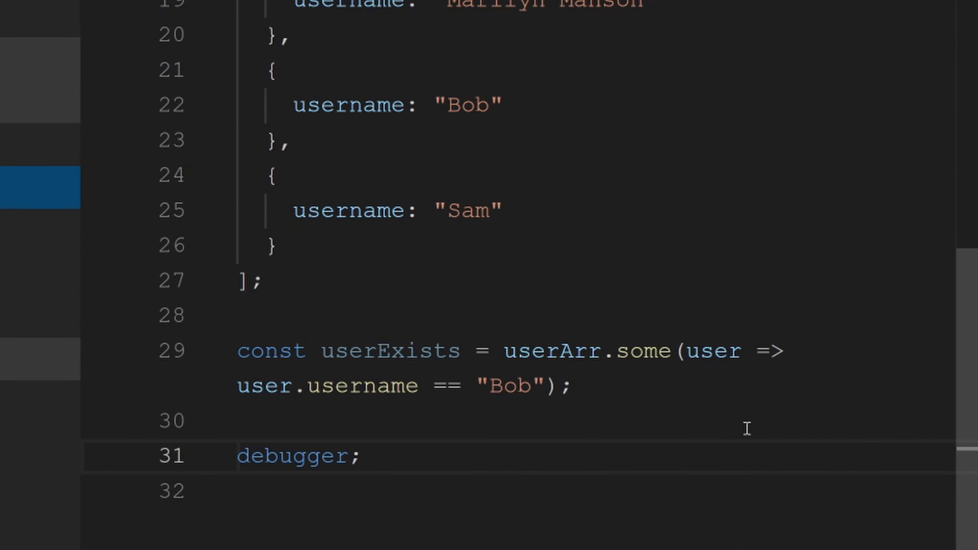
mouse_move(572, 417)
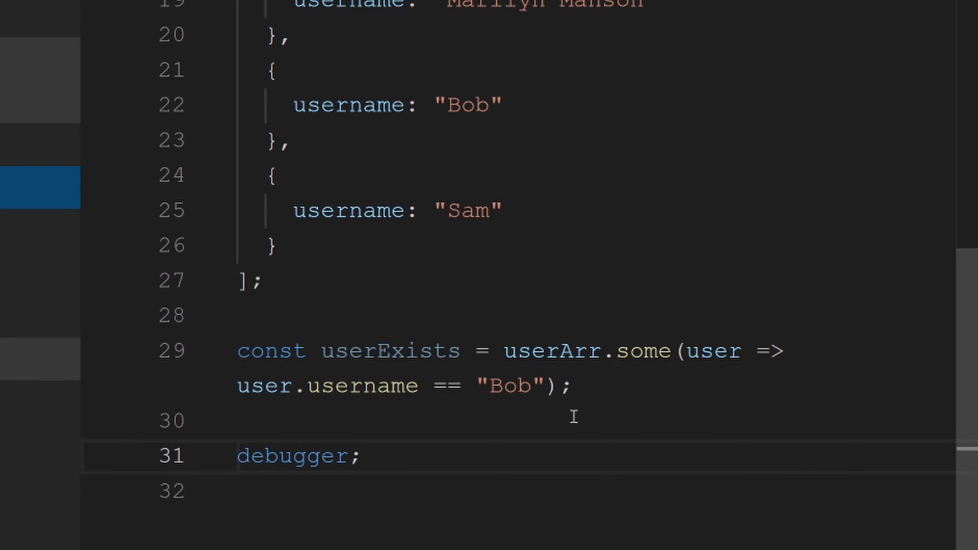
mouse_move(601, 402)
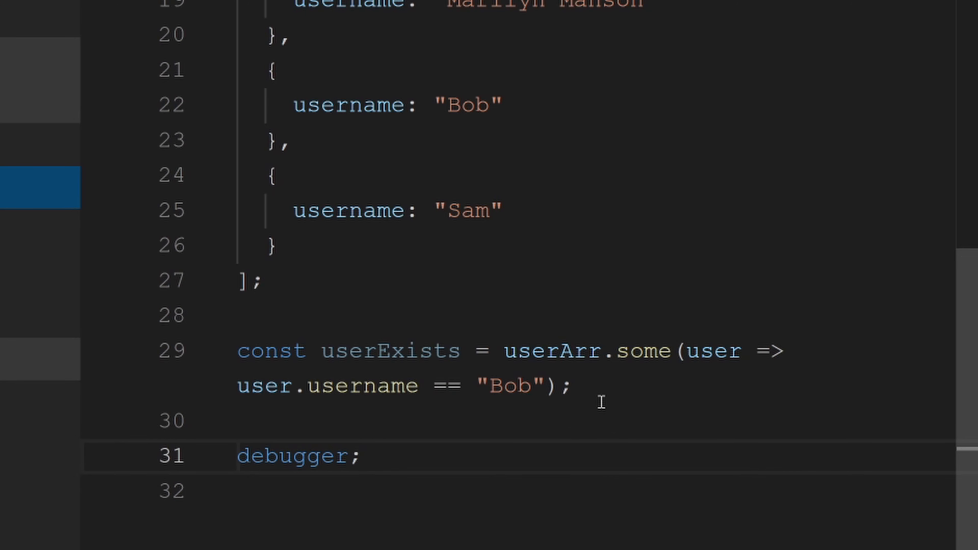
mouse_move(589, 385)
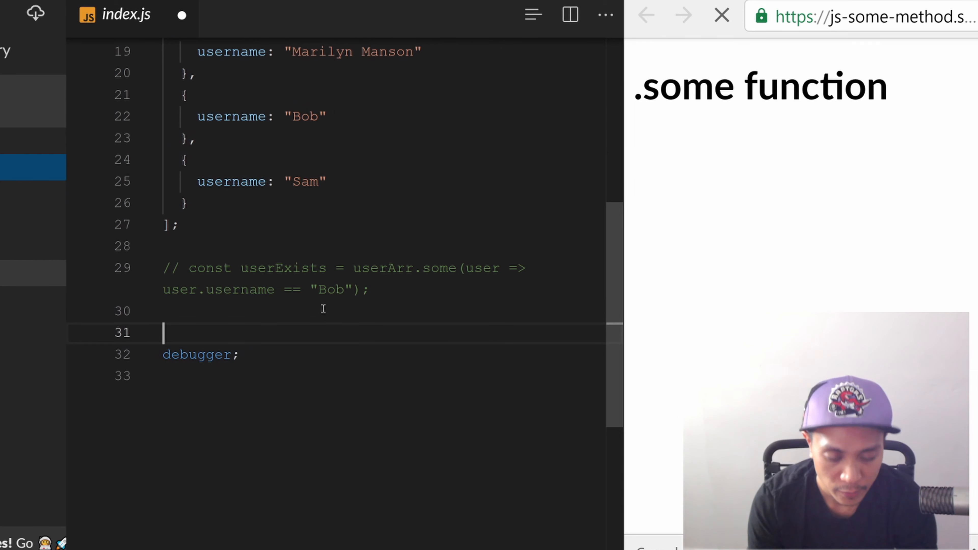
Declare var userExists = false and open a doesUserExist(arr) function
text(var use)
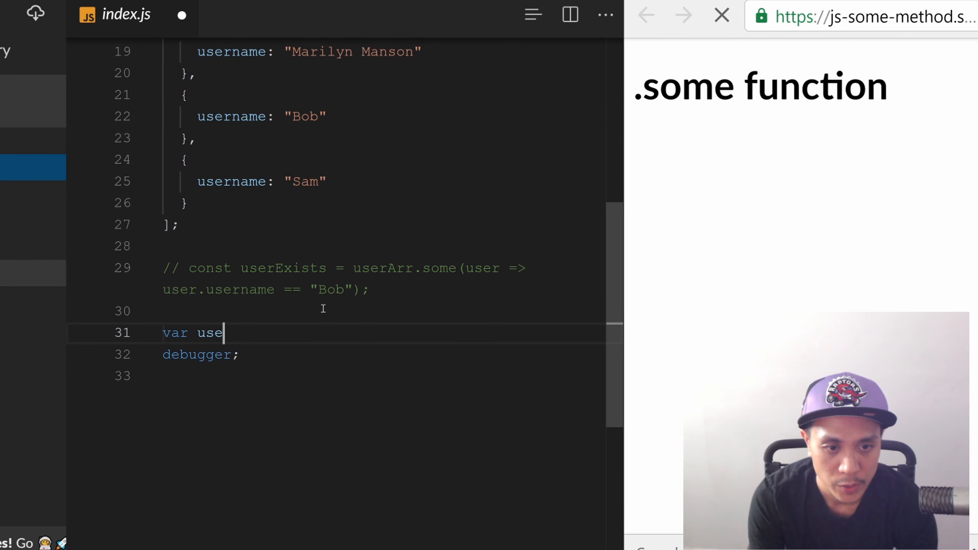
text(rExists =)
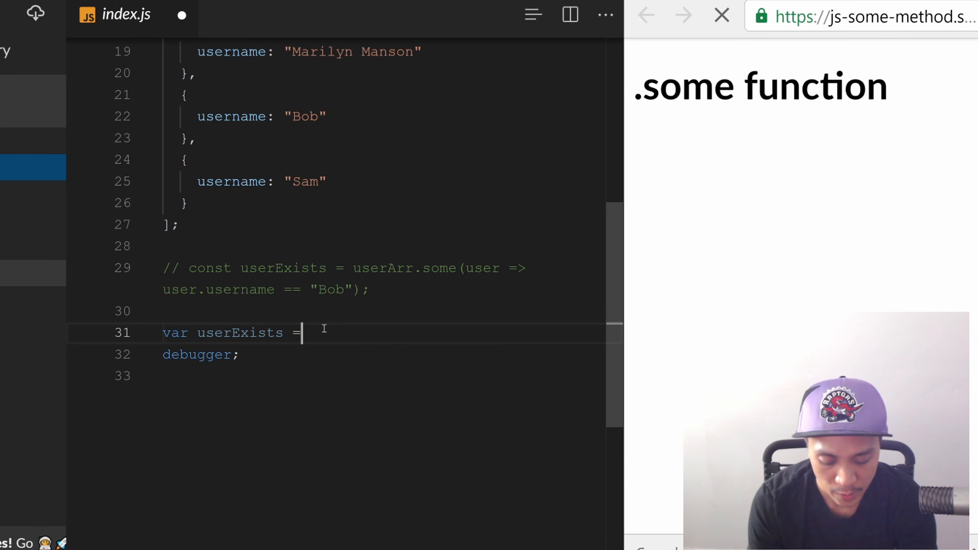
text(false;)
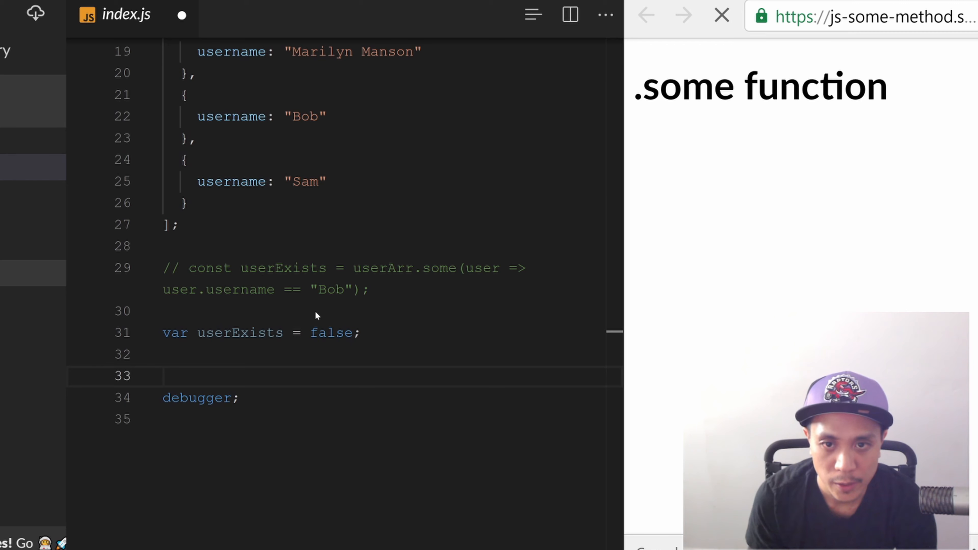
text(function d)
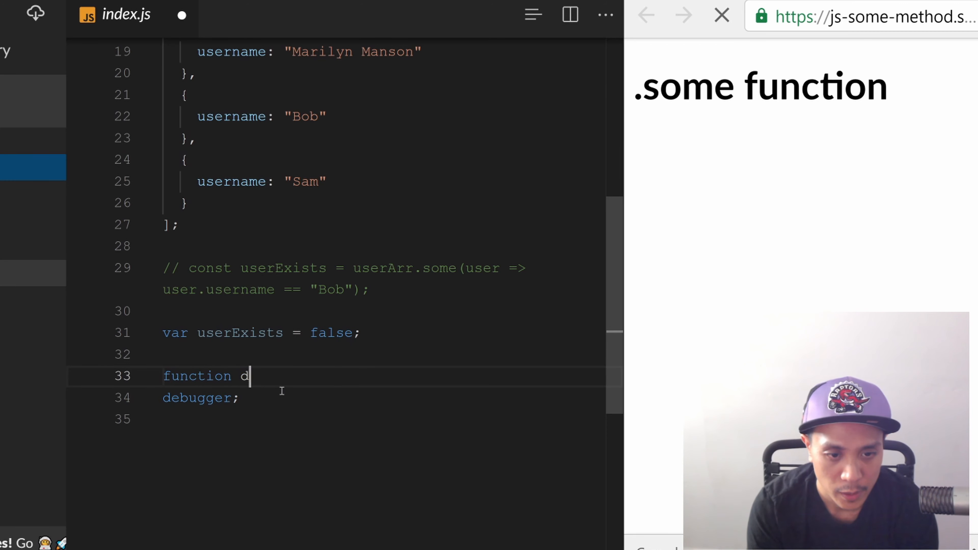
text(oesUserExist)
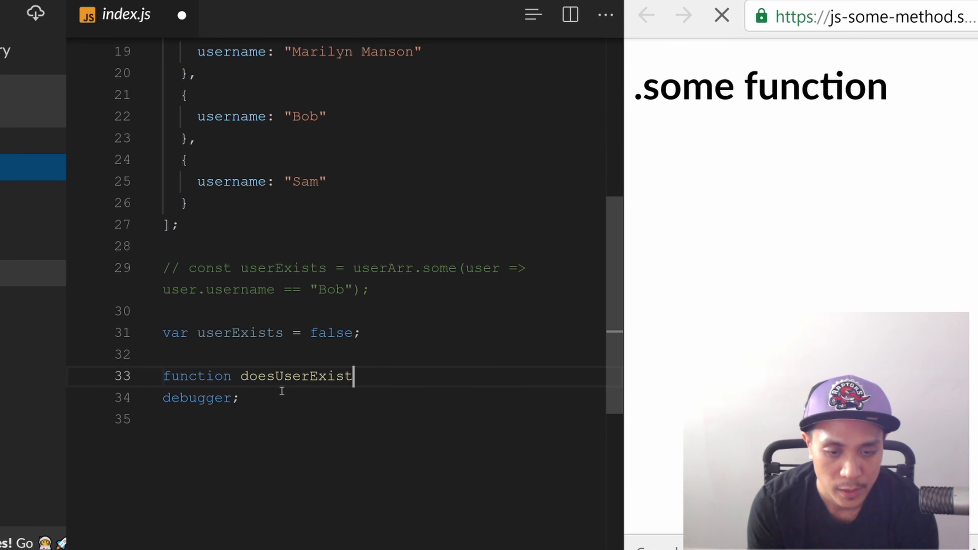
text((arr))
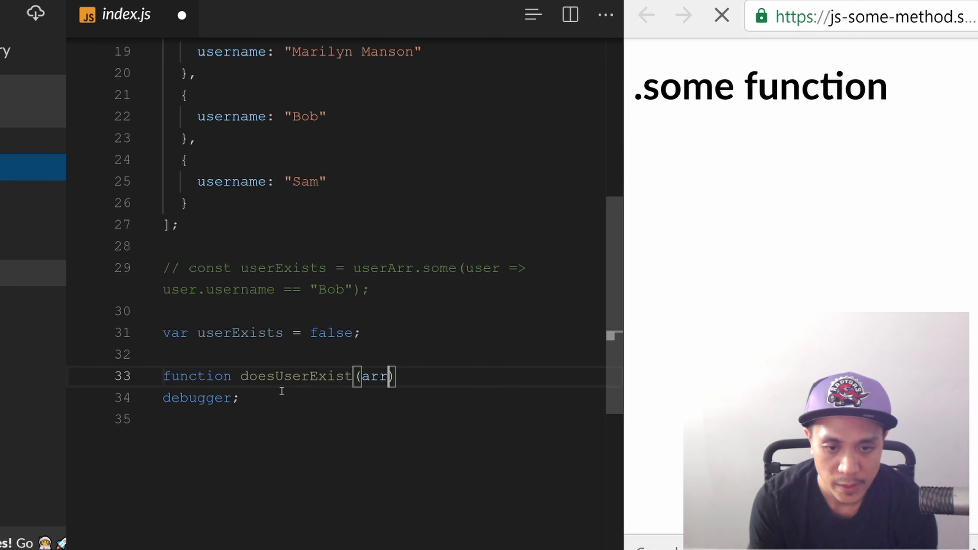
text({)
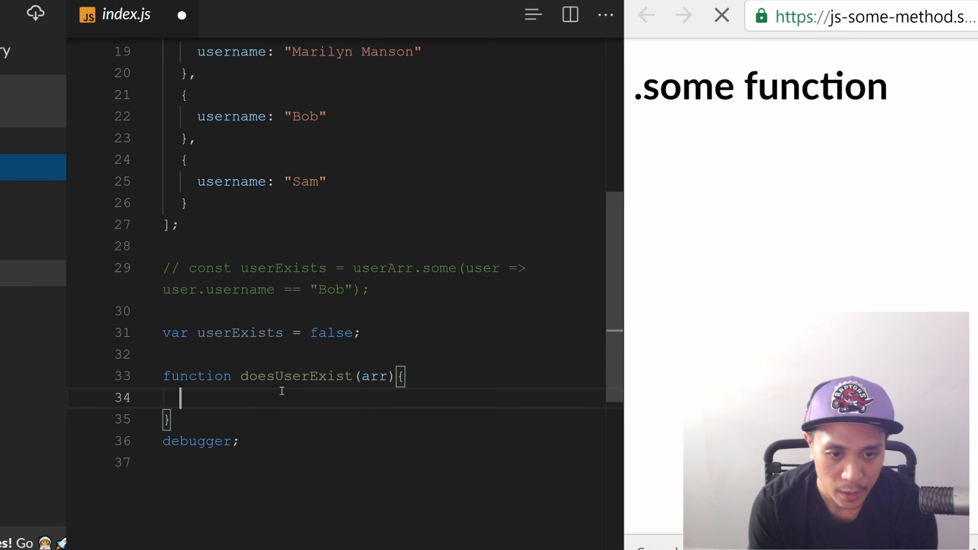
Loop arr.forEach setting userExists true for Bob, and reset userExists to false at the function start
text(arr.forEach()
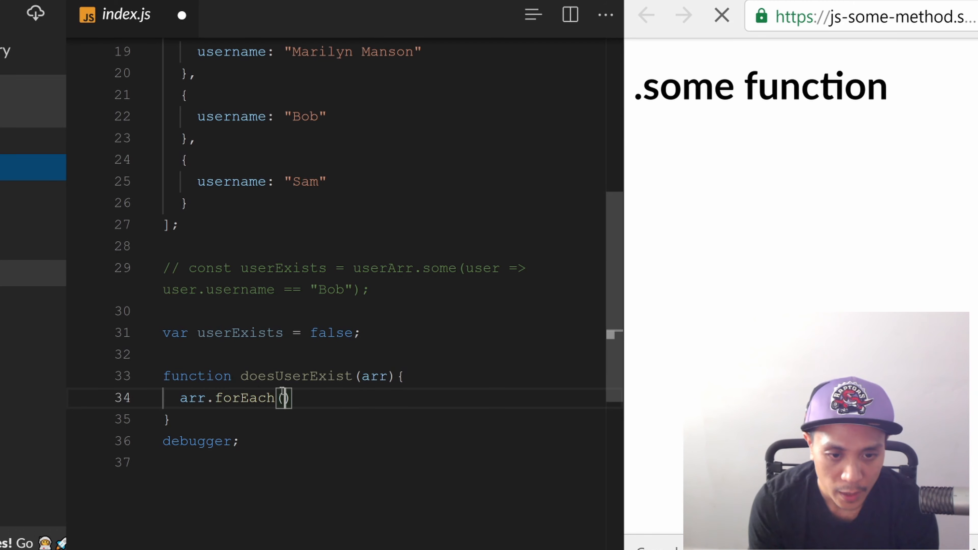
text((user) =>)
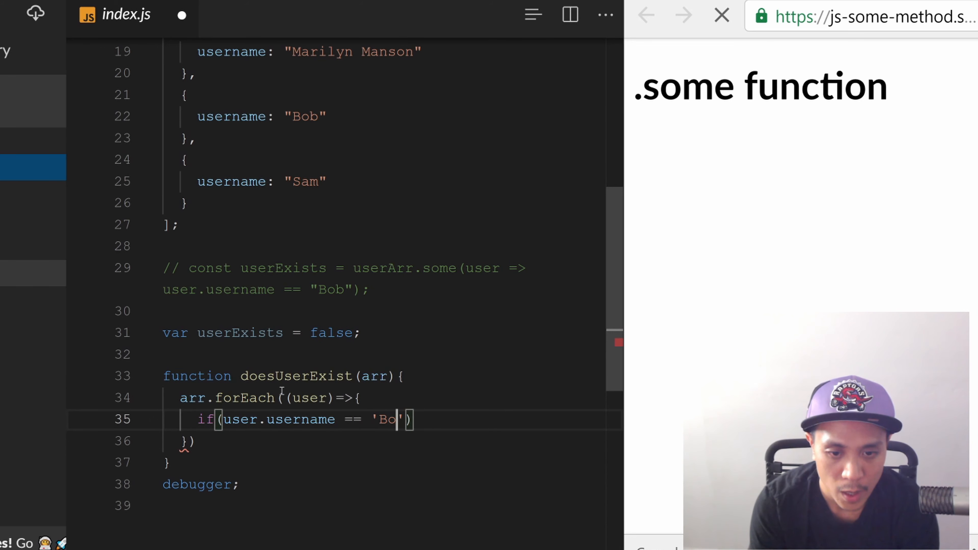
text(userExi)
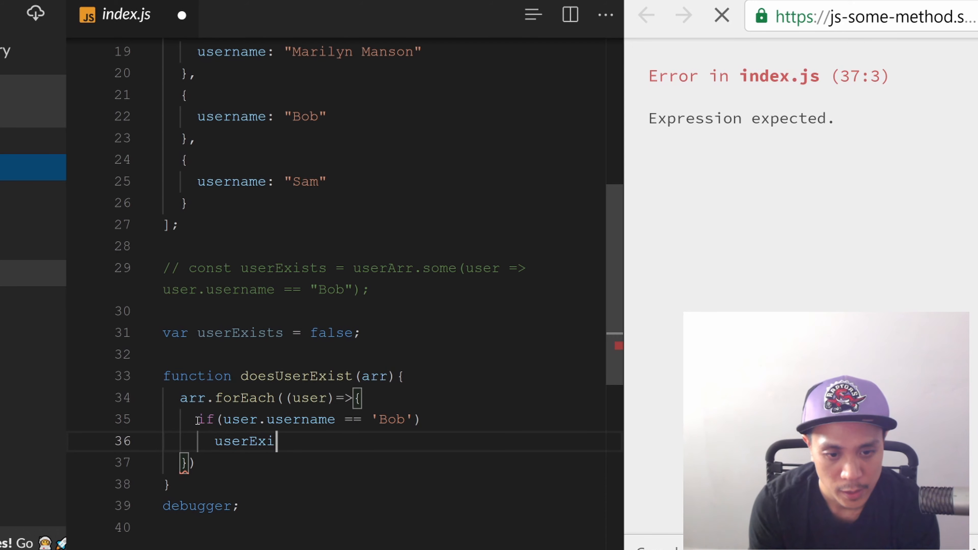
text(sts = true;)
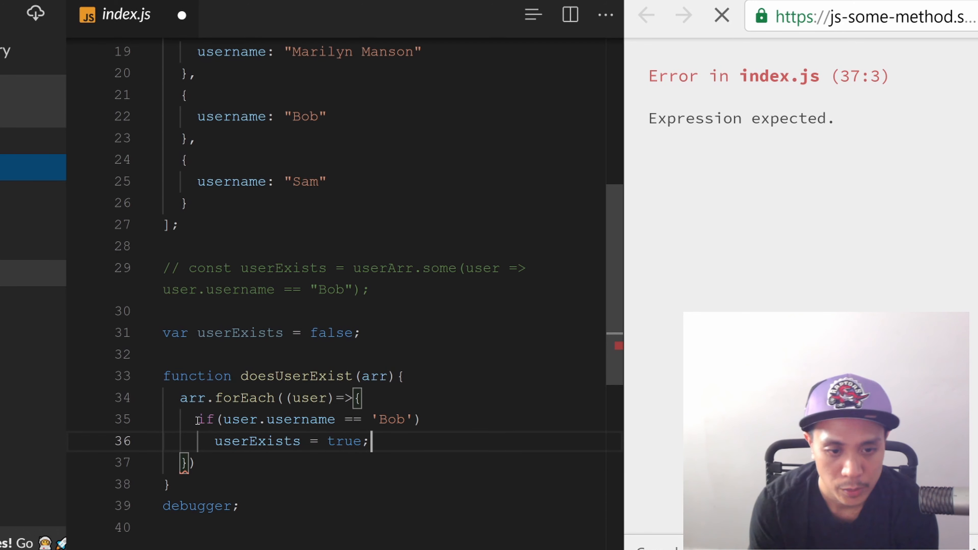
key(Enter)
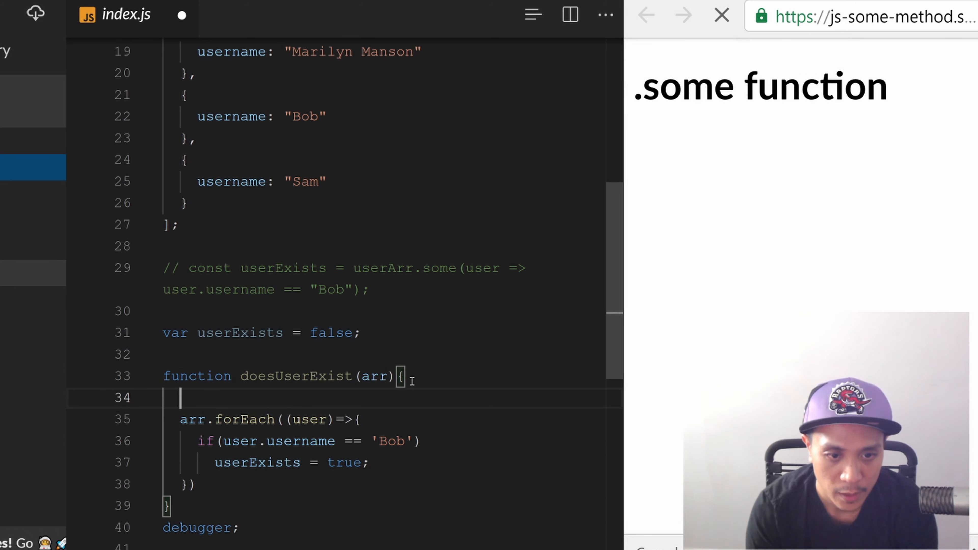
text(userExist)
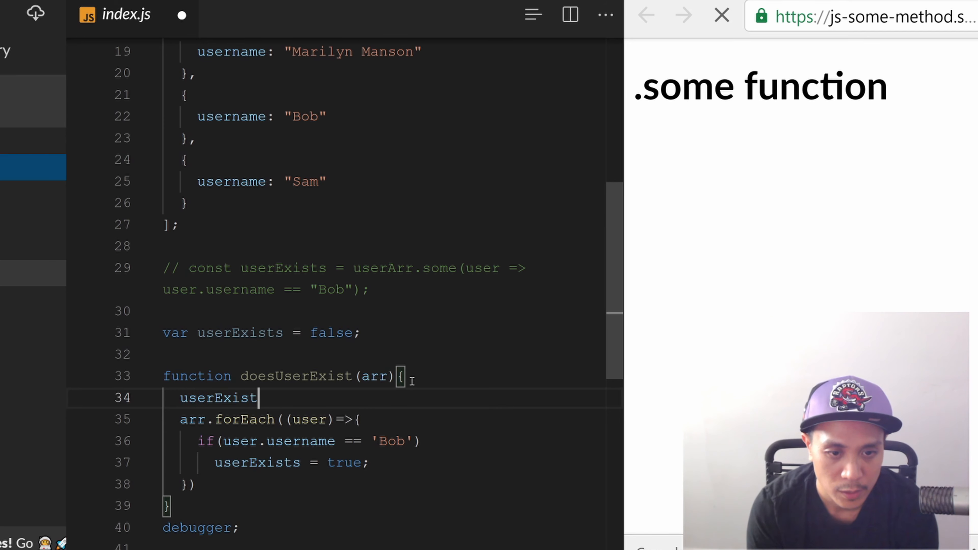
text(= false;)
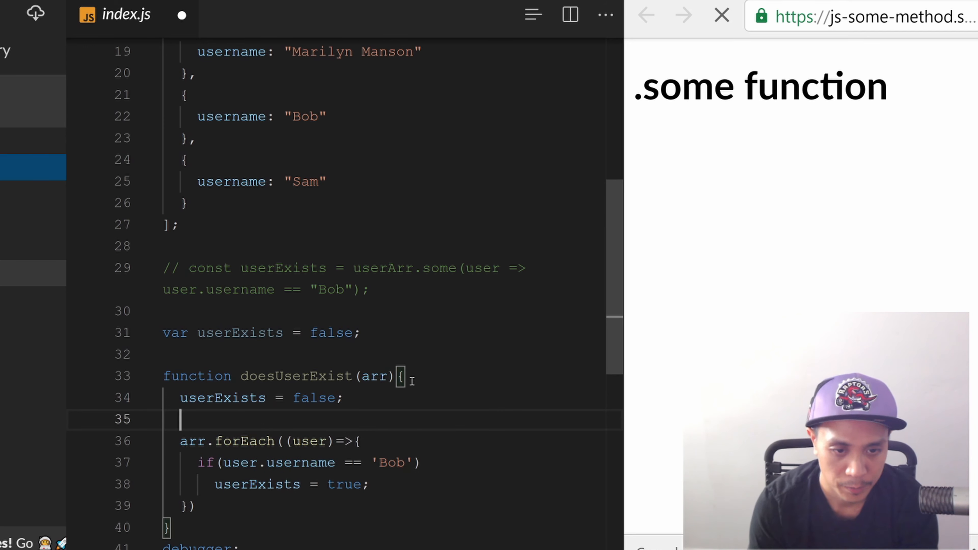
mouse_move(458, 426)
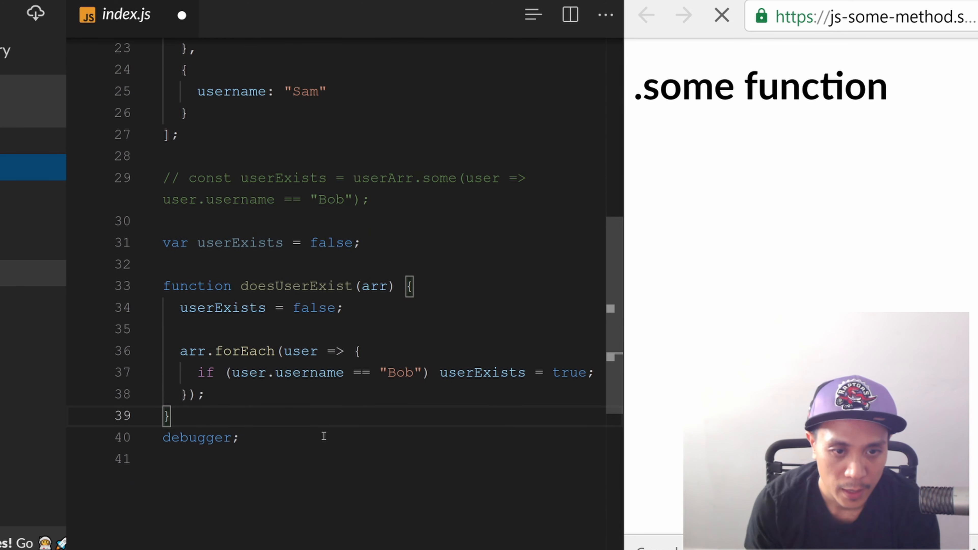
Call doesUserExist(userArr) and console.log(userExists) so the debugger shows true
text(d)
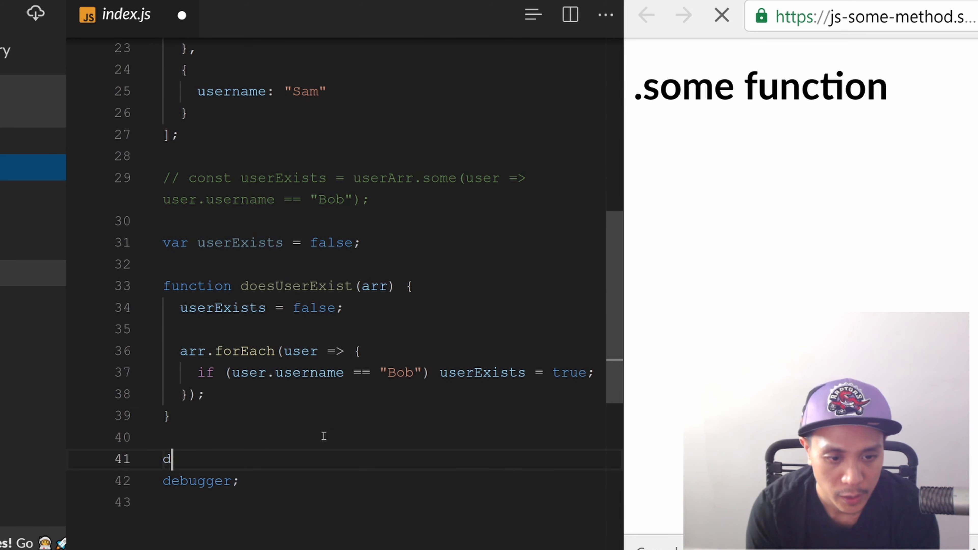
text(oesUserExist)
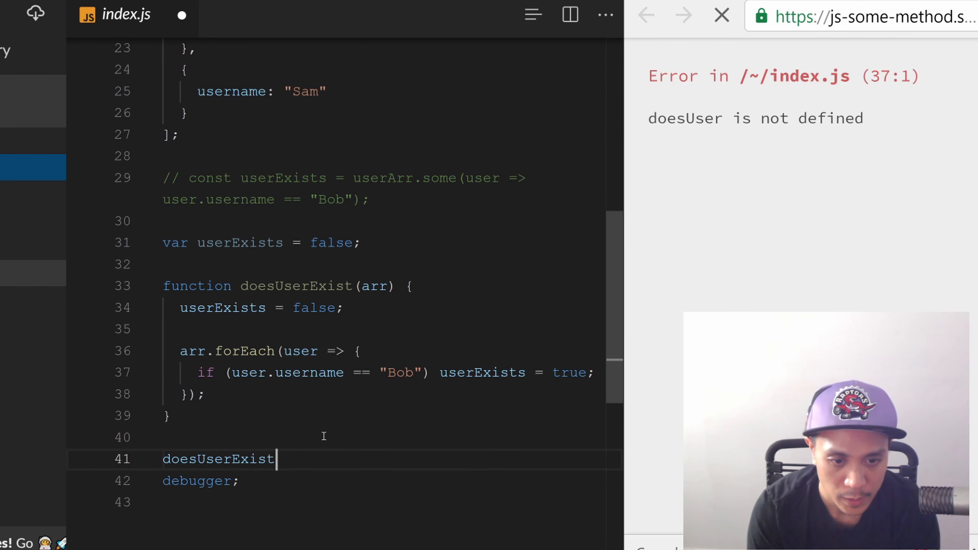
text((userArr);)
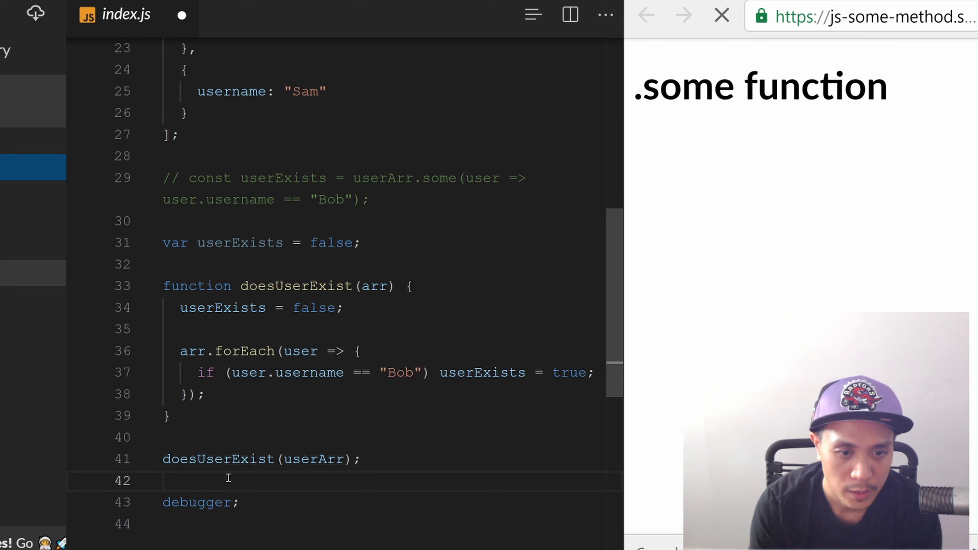
text(cp)
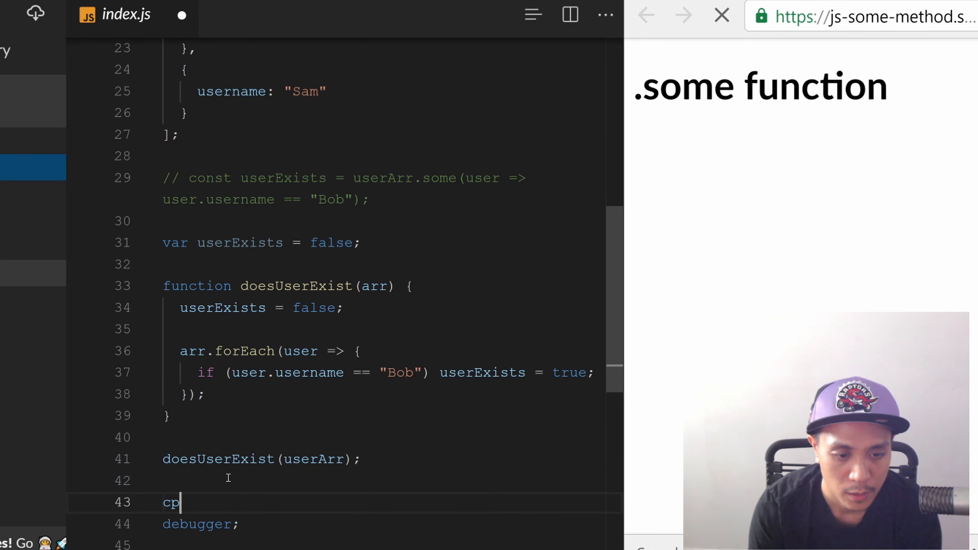
key(Backspace)
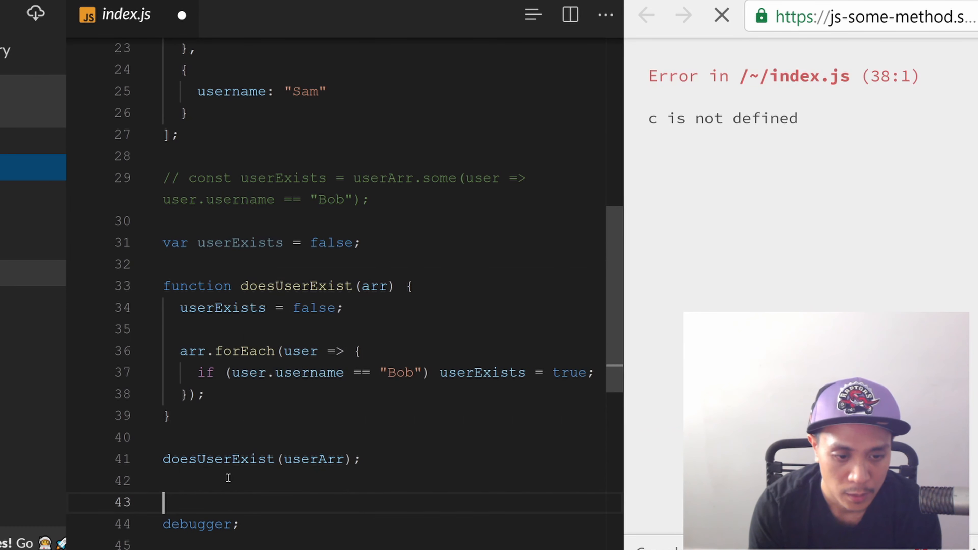
text(console.log)())
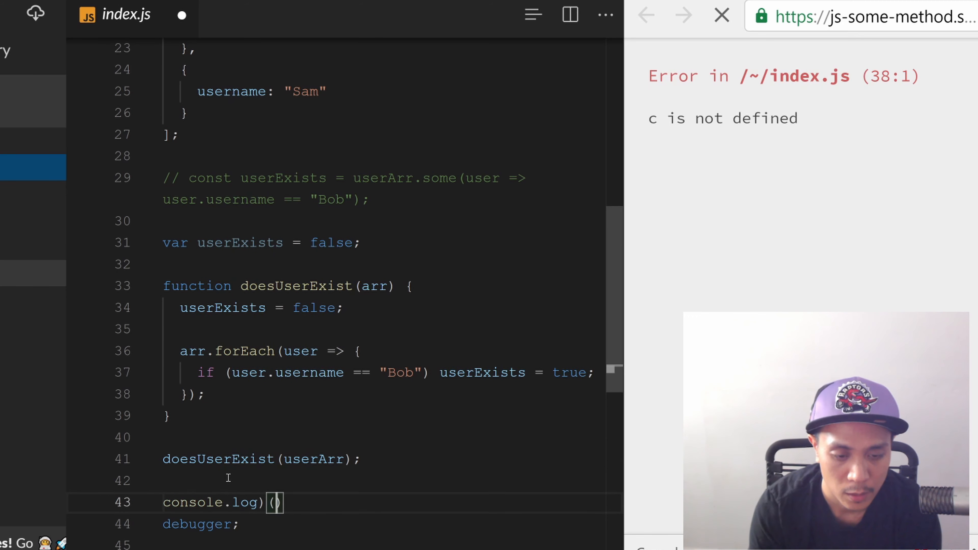
text(use)
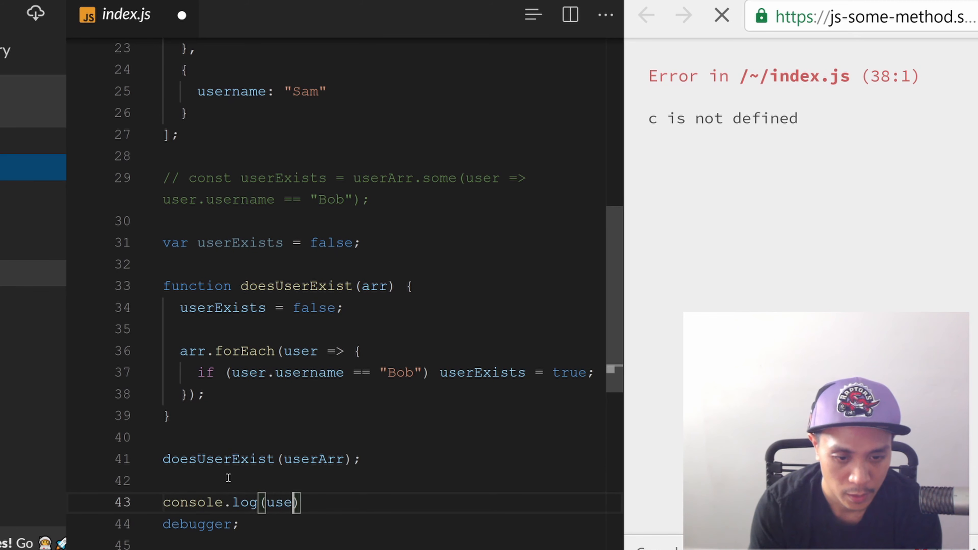
text(Exists)
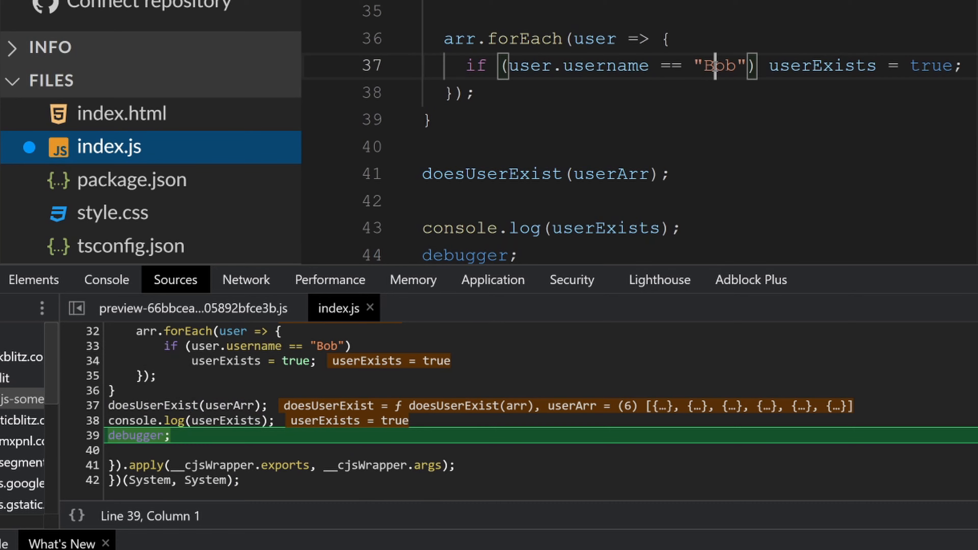
Change the checked username to "Wolverine" and scroll back to the commented .some line
text(Wolverine)
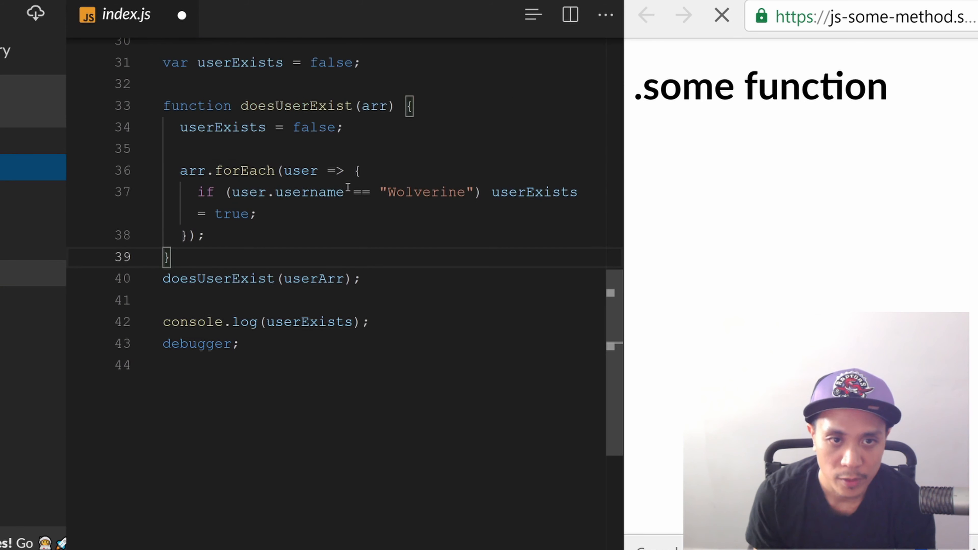
scroll(up, 3)
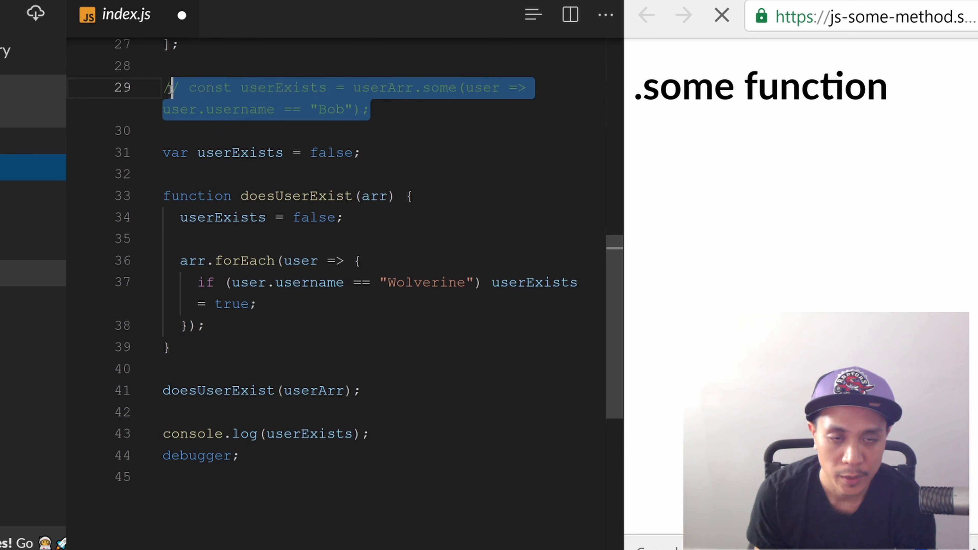
scroll(up, 3)
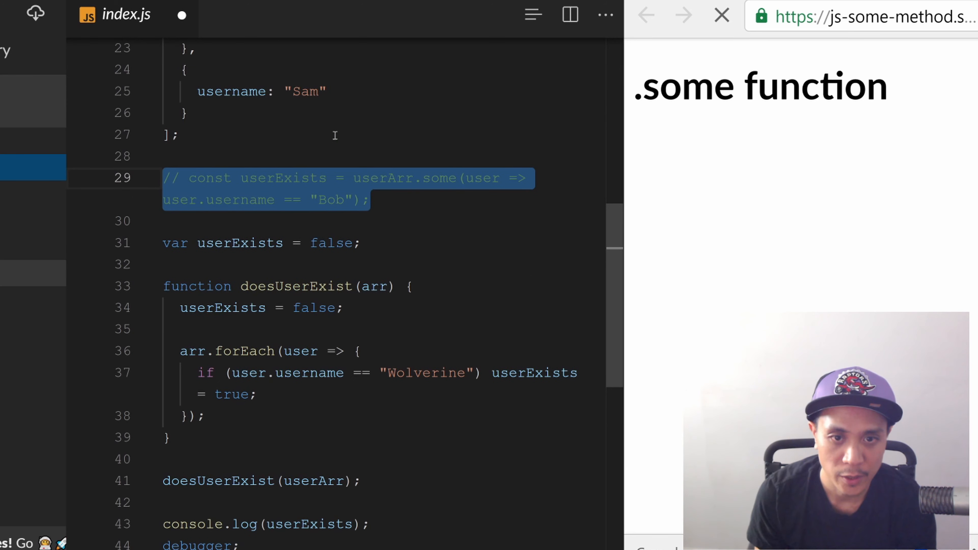